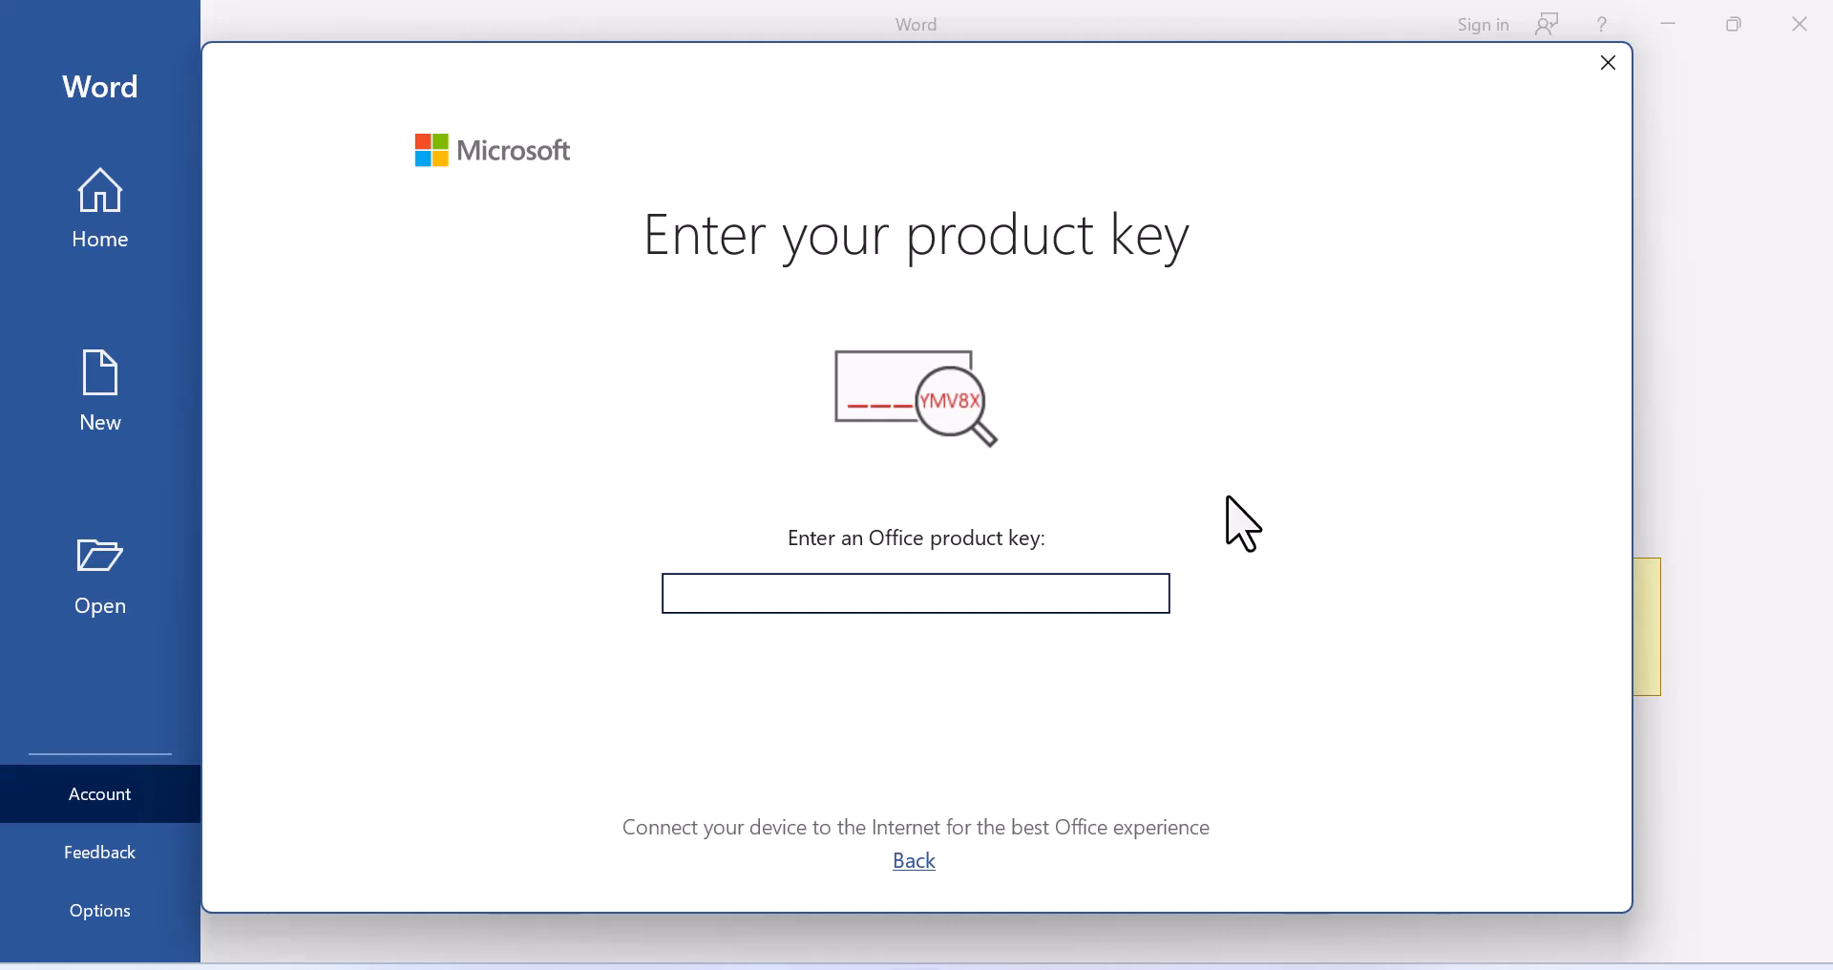
Step: Dismiss Word's 'Enter your product key' prompt
click(916, 593)
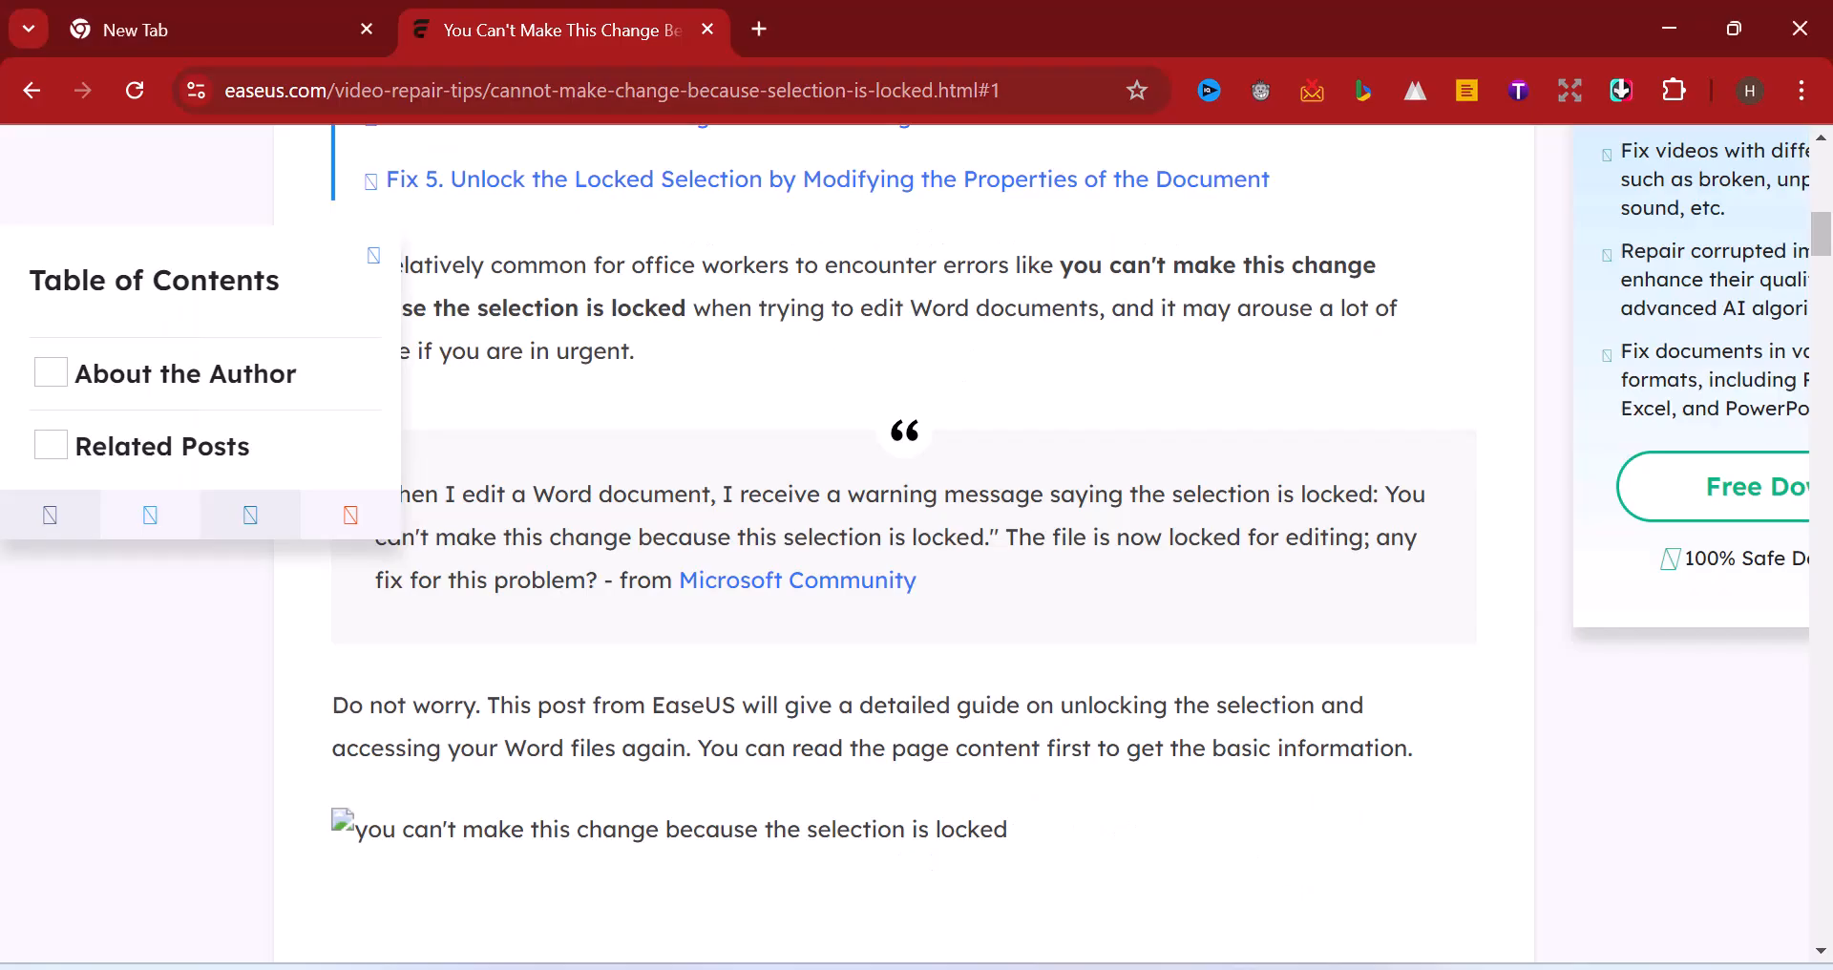
scroll(down, 3)
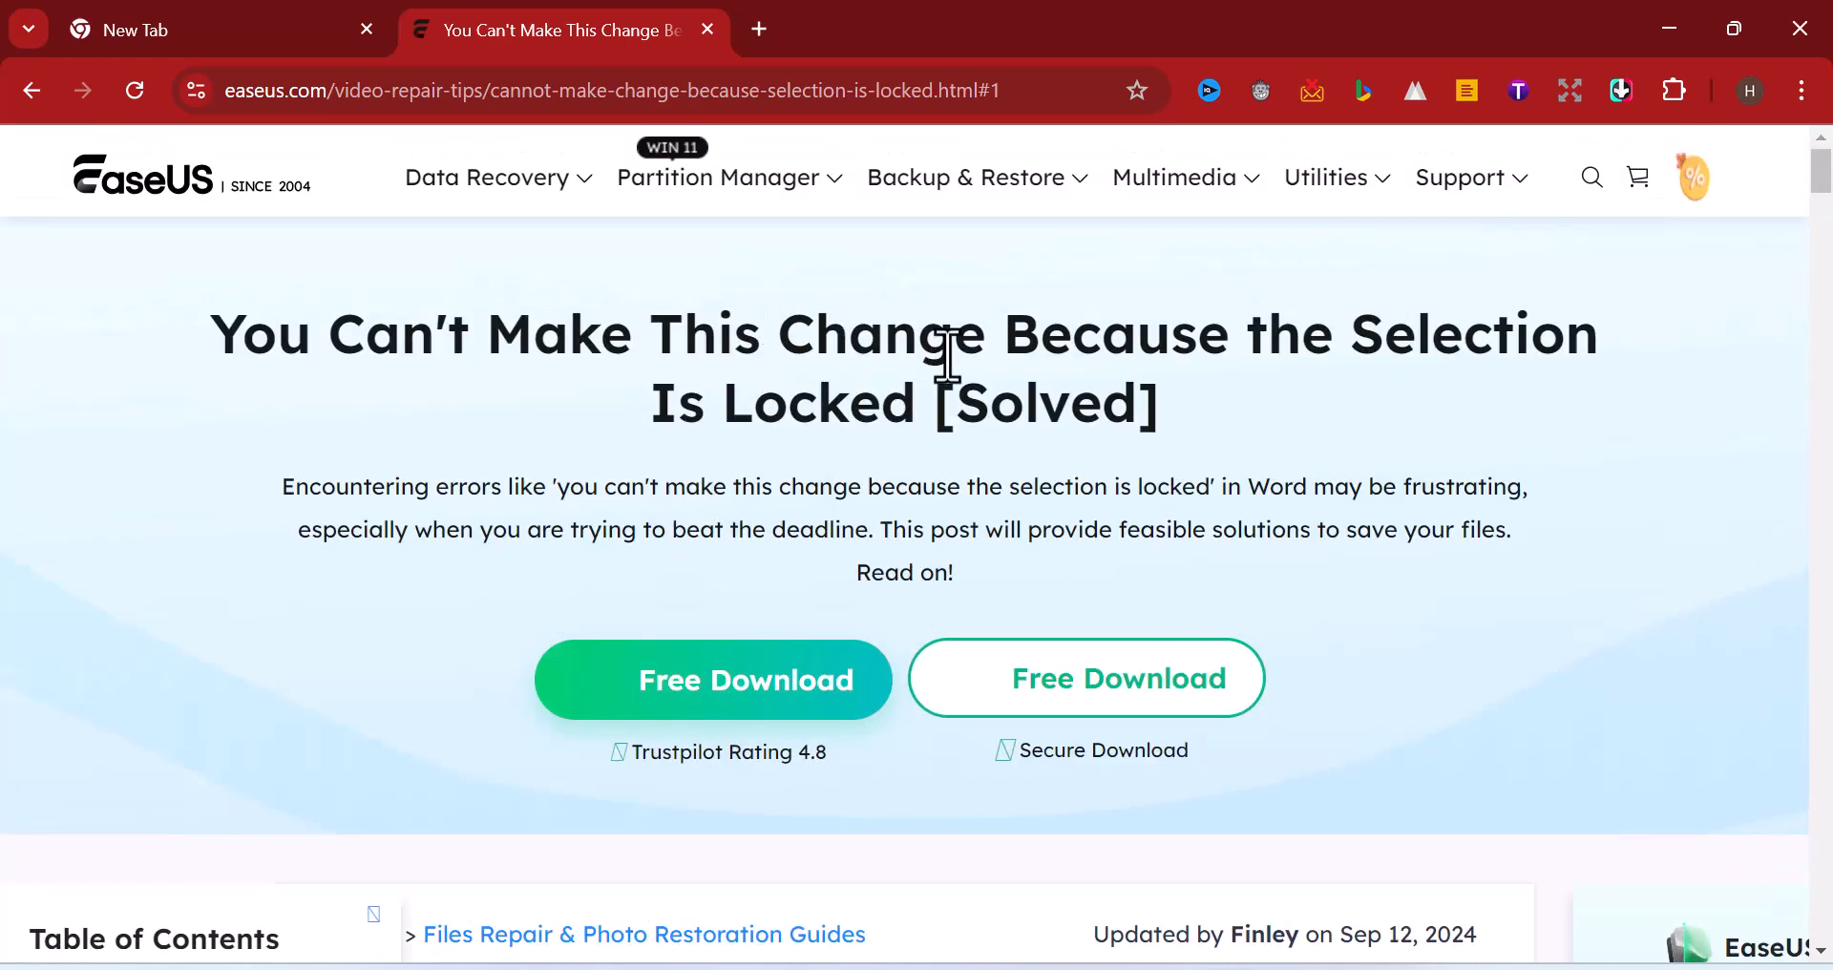
mouse_move(222, 322)
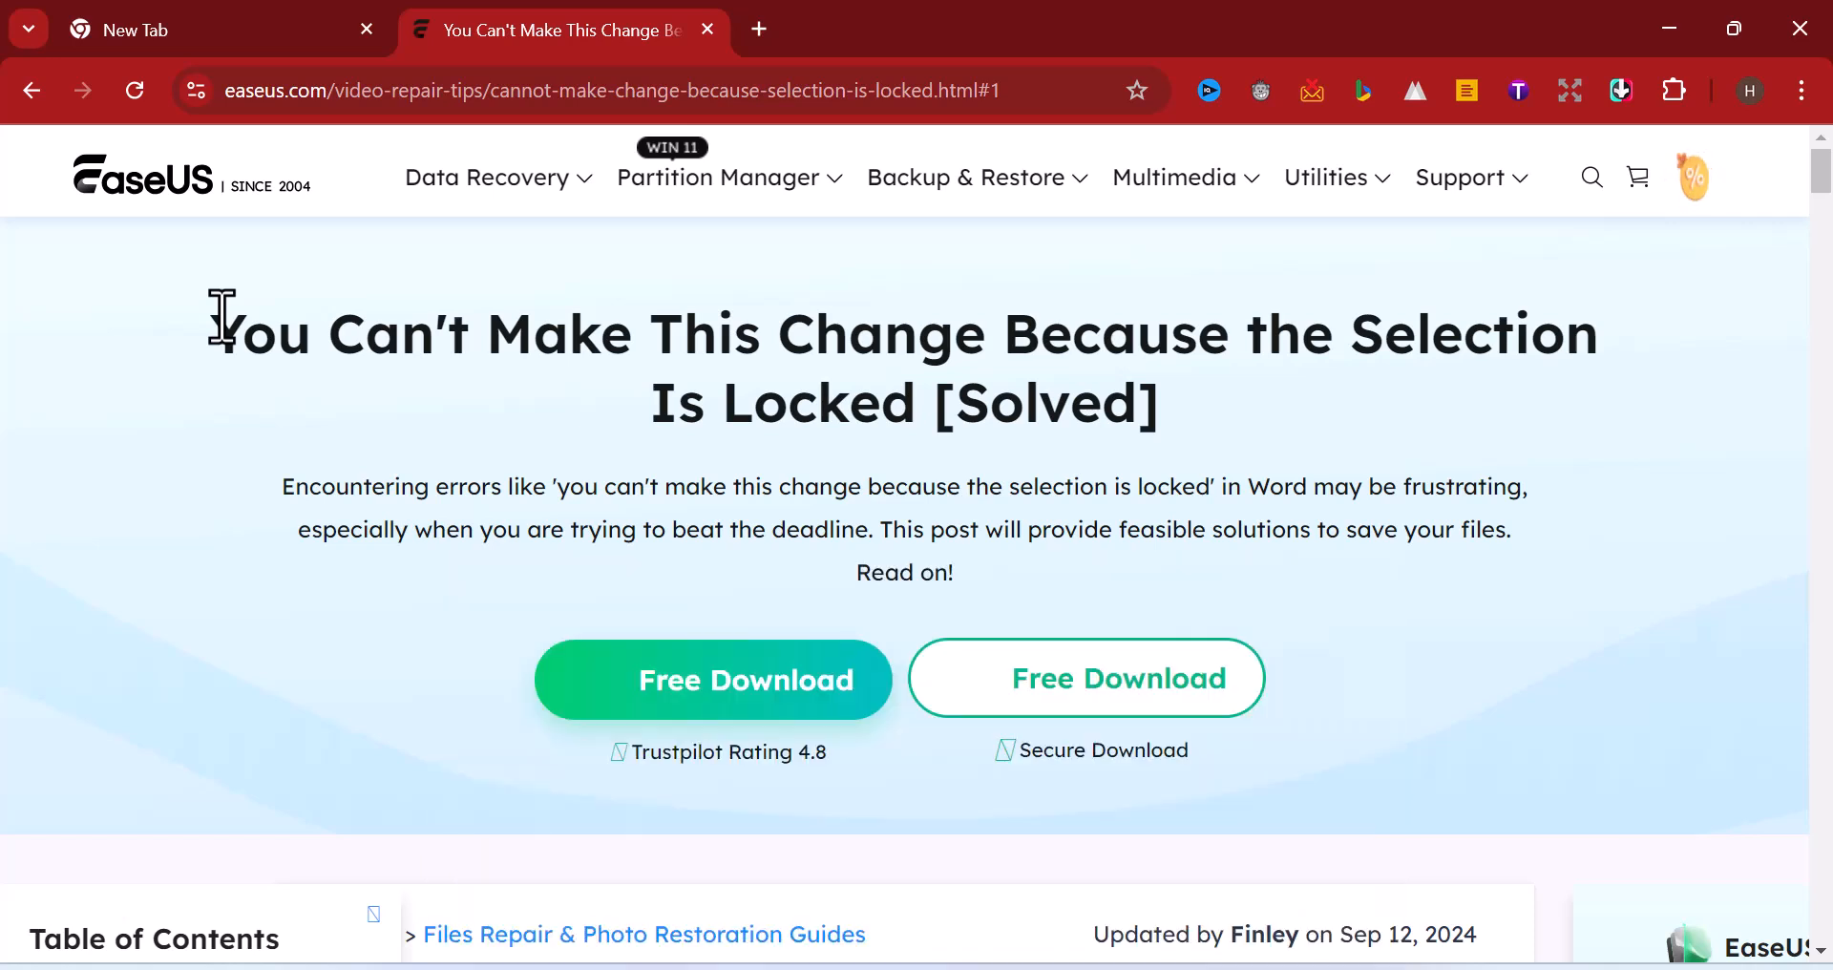
mouse_move(17, 520)
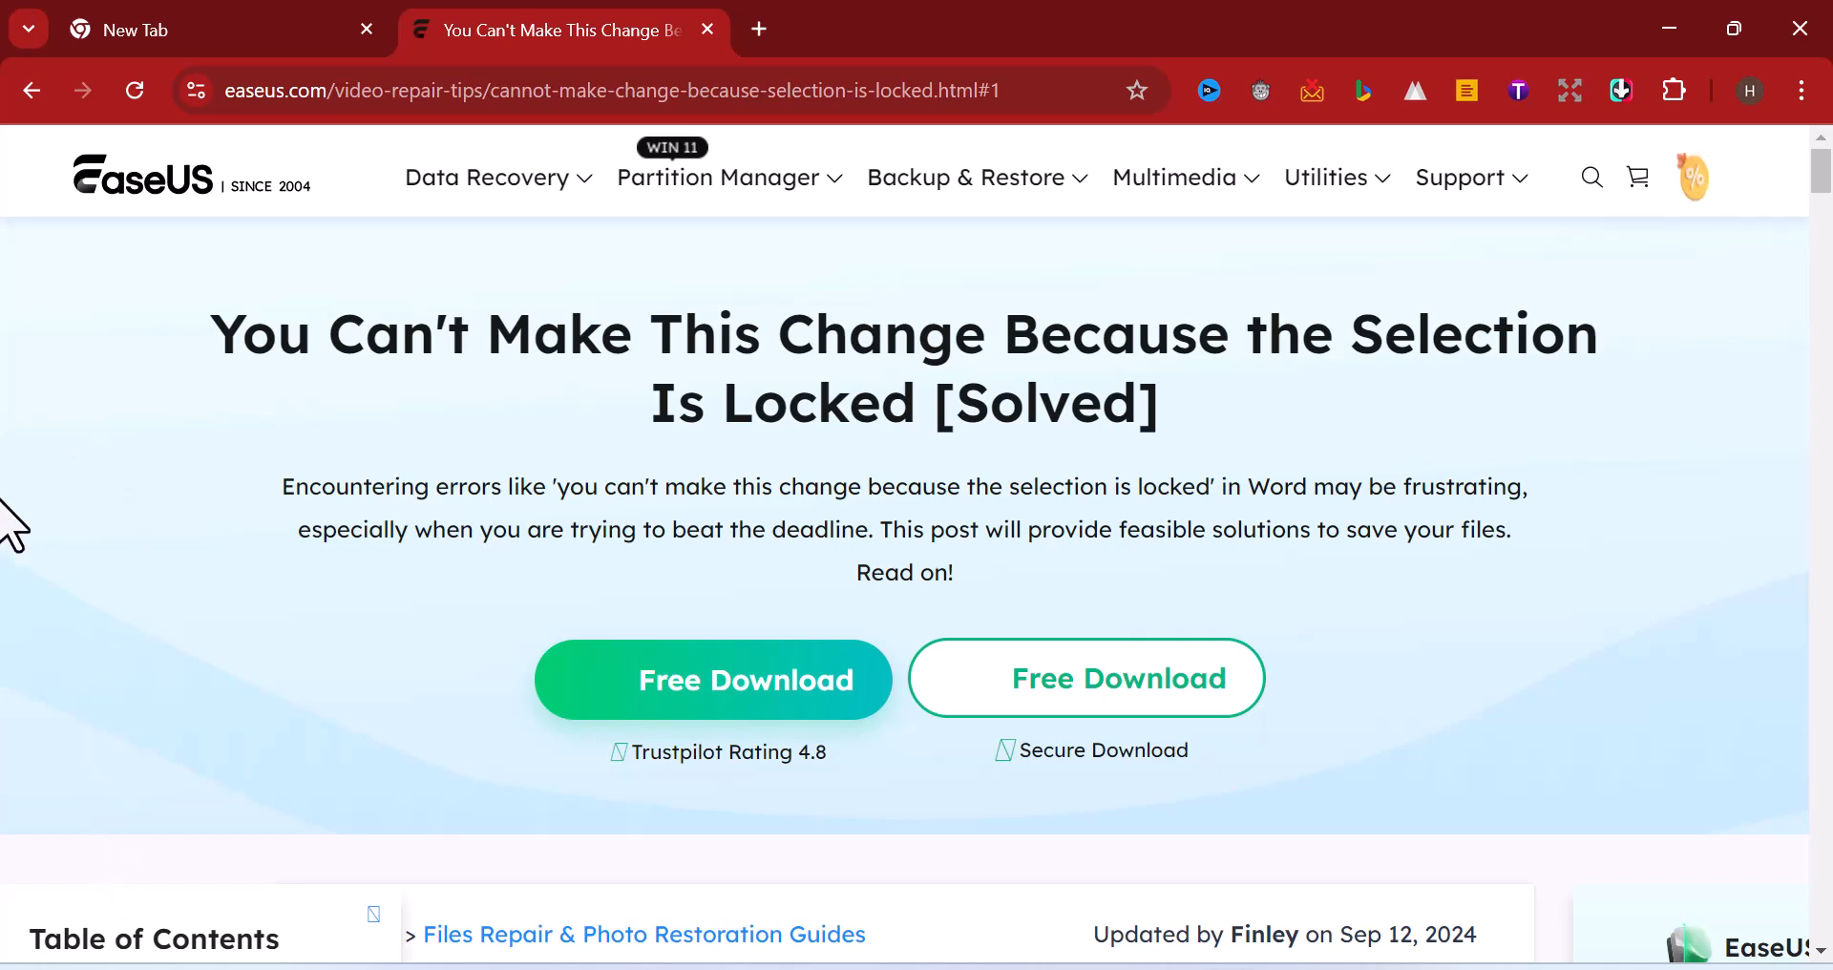
mouse_move(1140, 912)
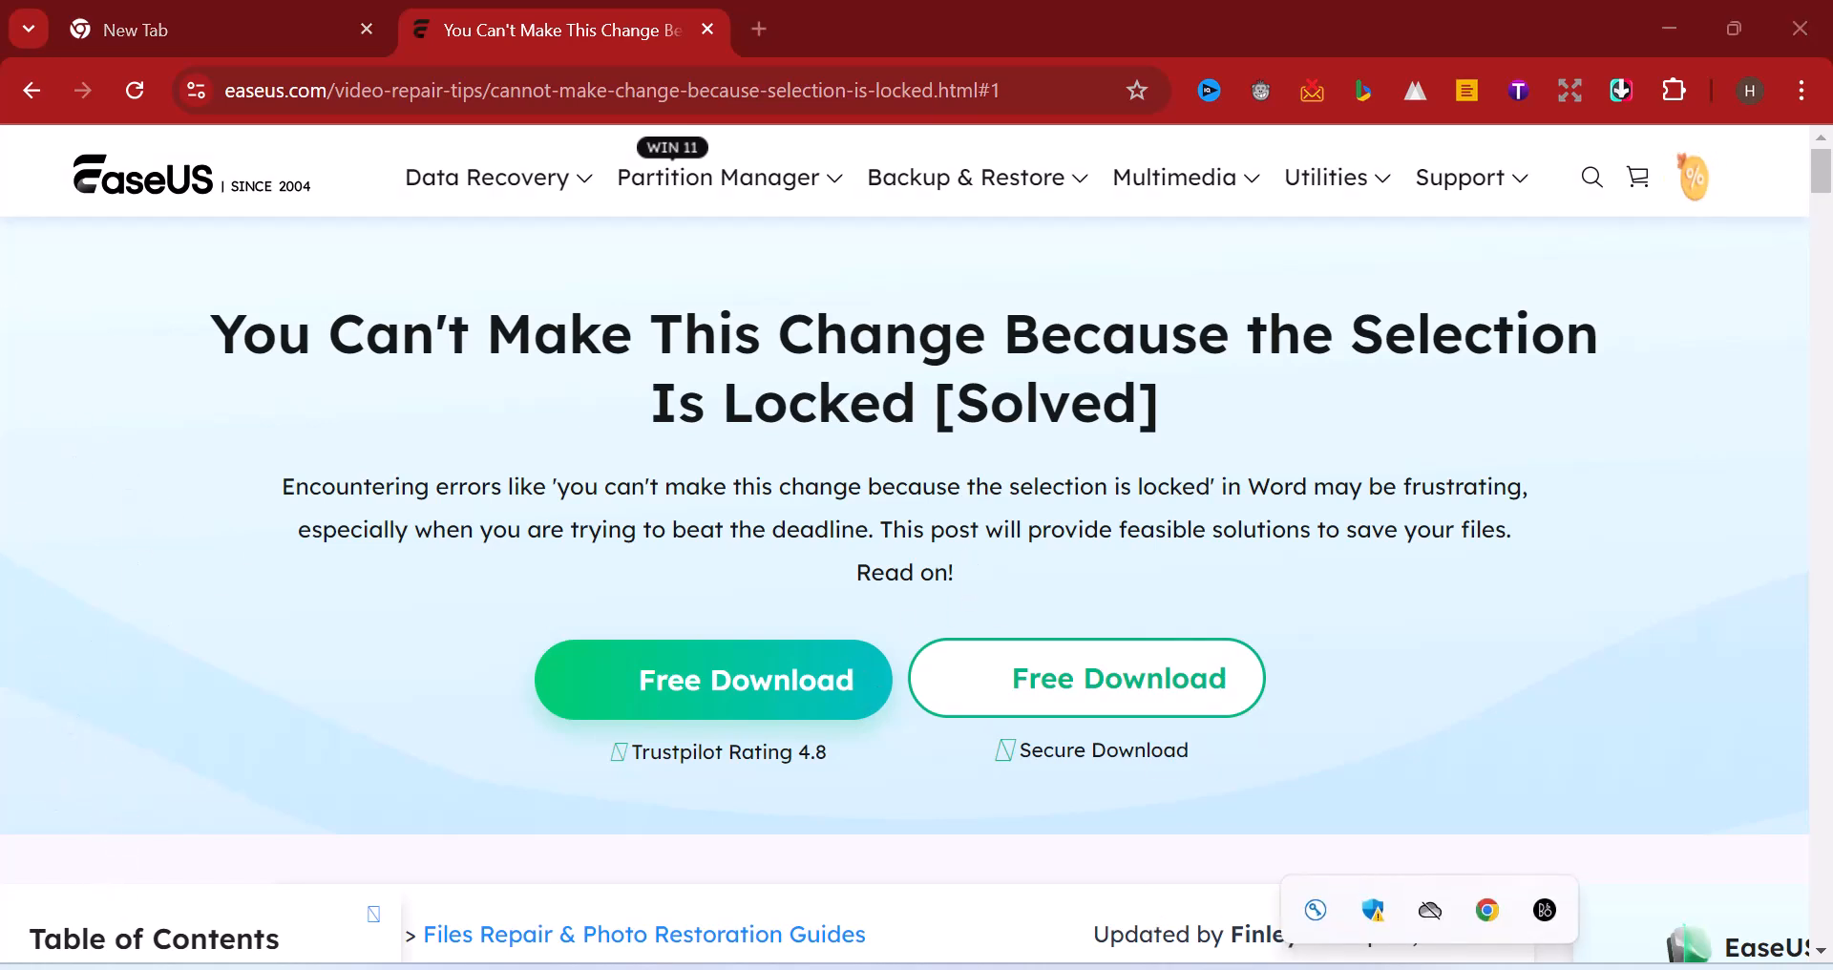
mouse_move(1374, 909)
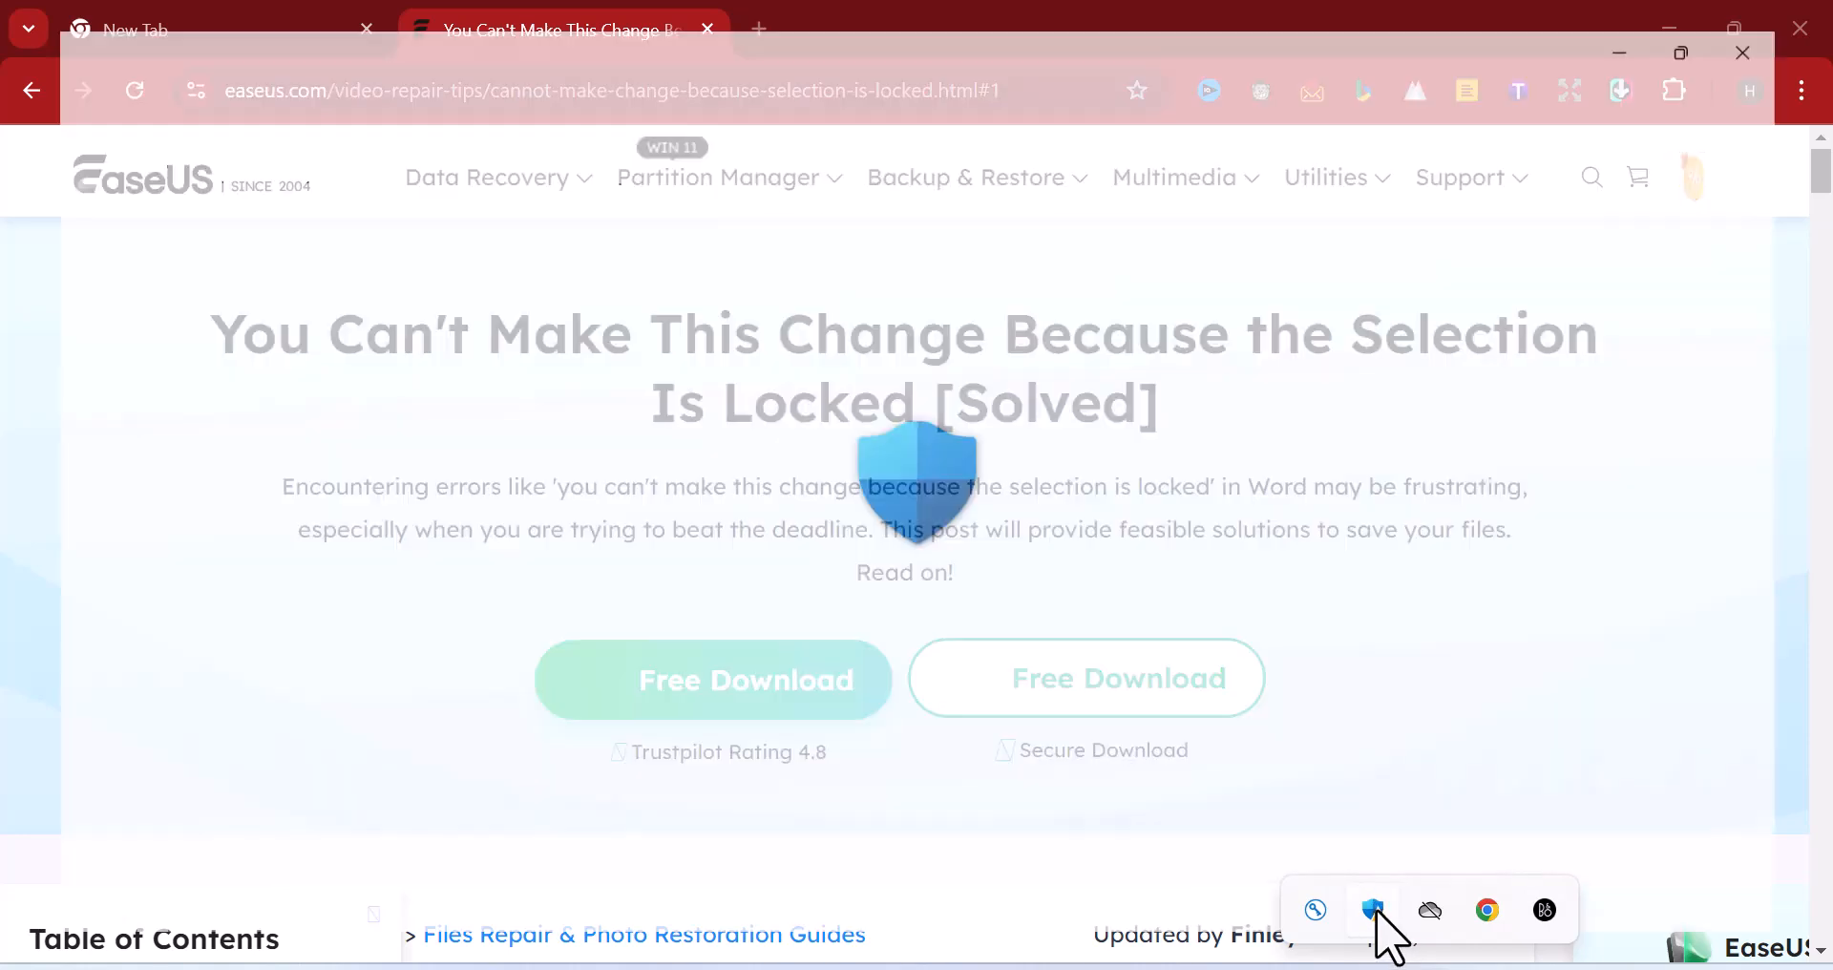
Step: Launch Windows Security from the tray and go to Virus & threat protection
click(1370, 911)
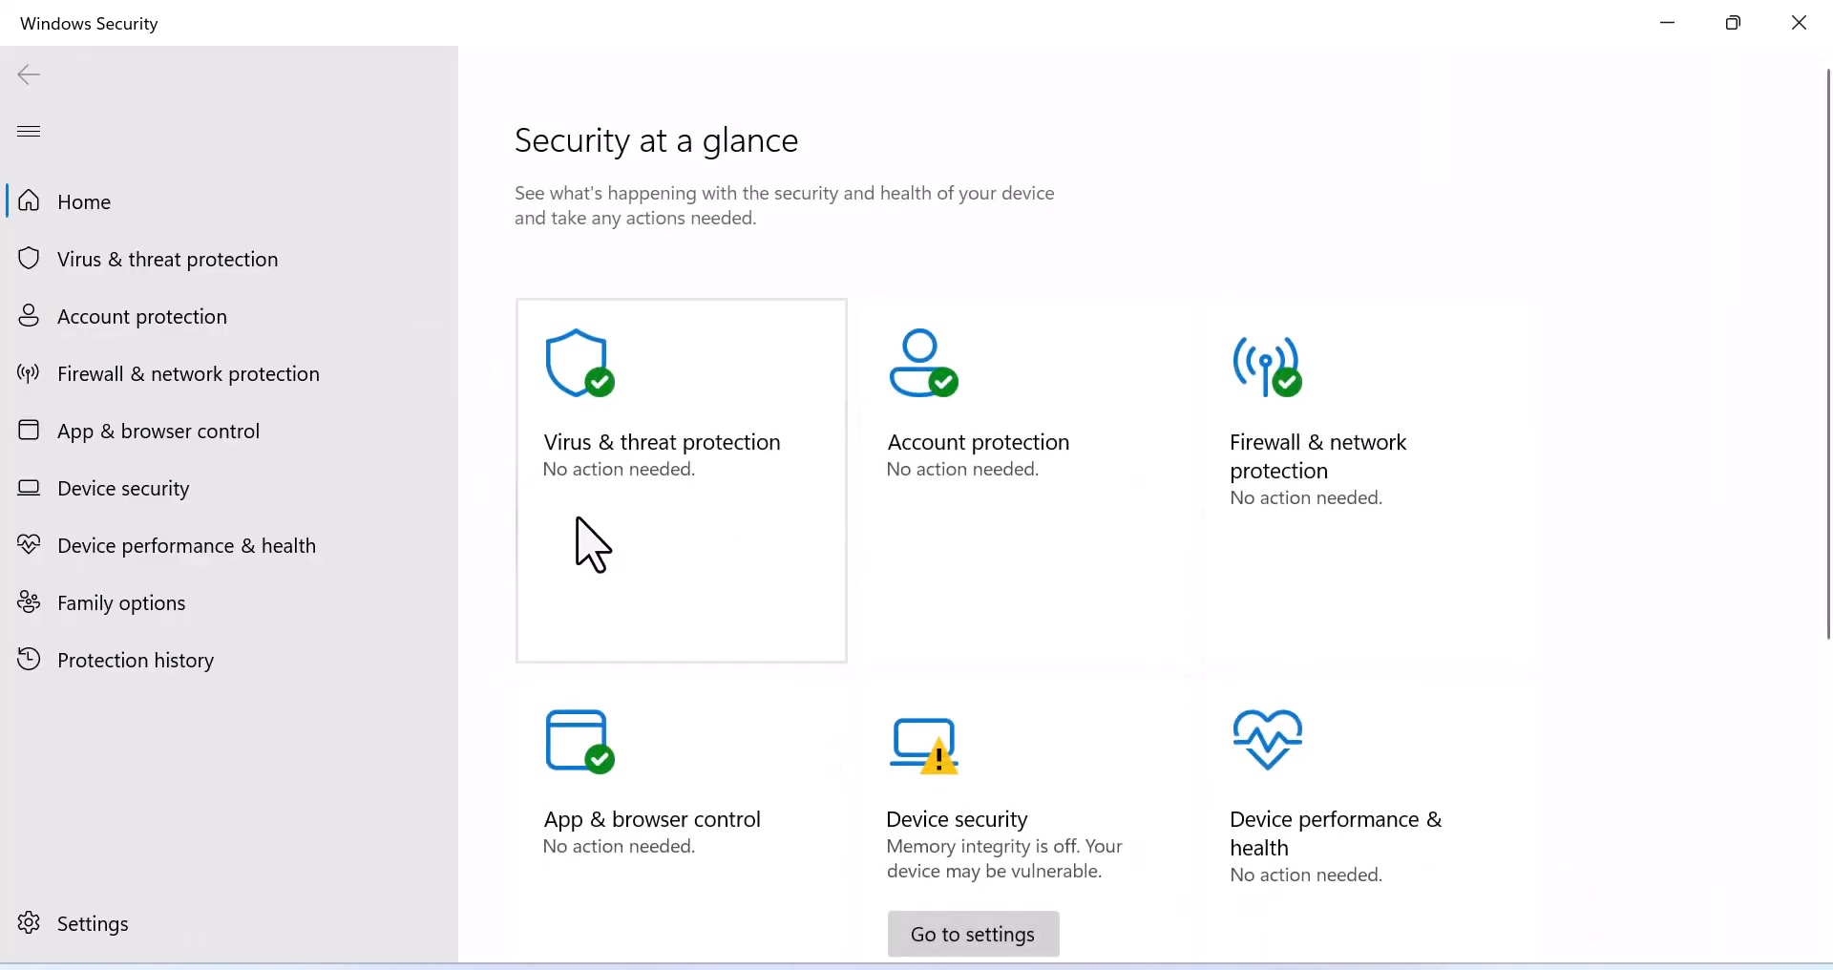
mouse_move(575, 474)
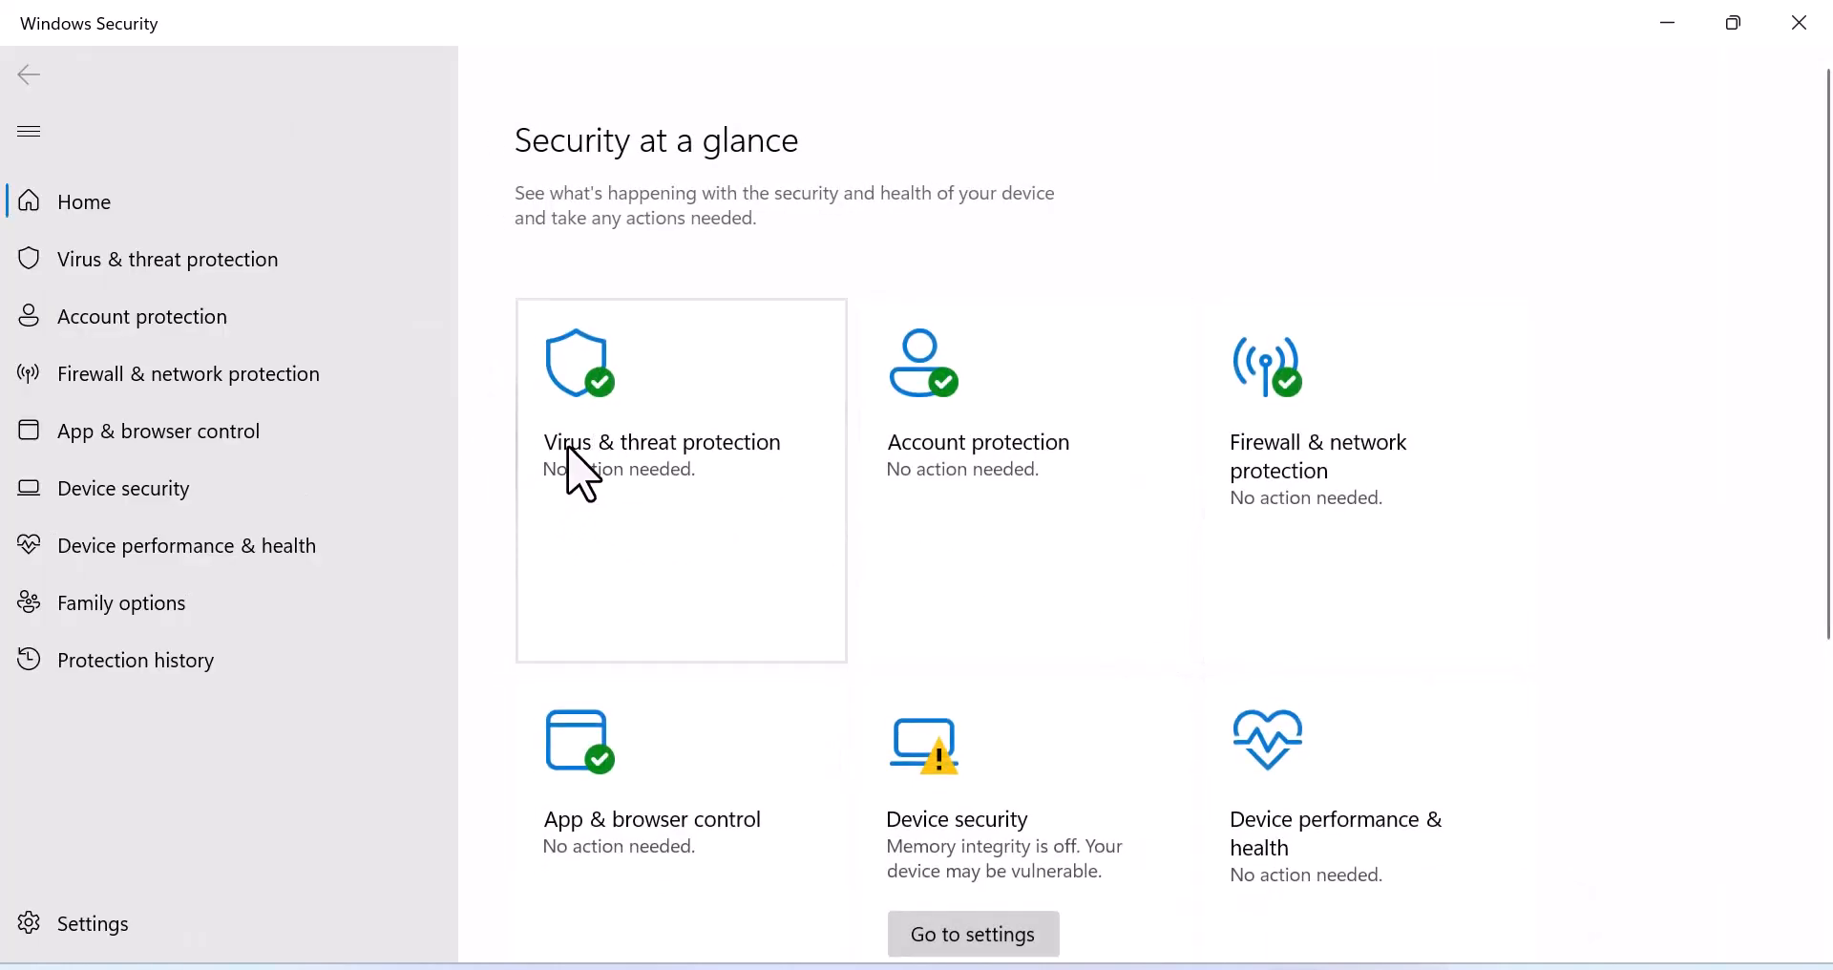
mouse_move(673, 462)
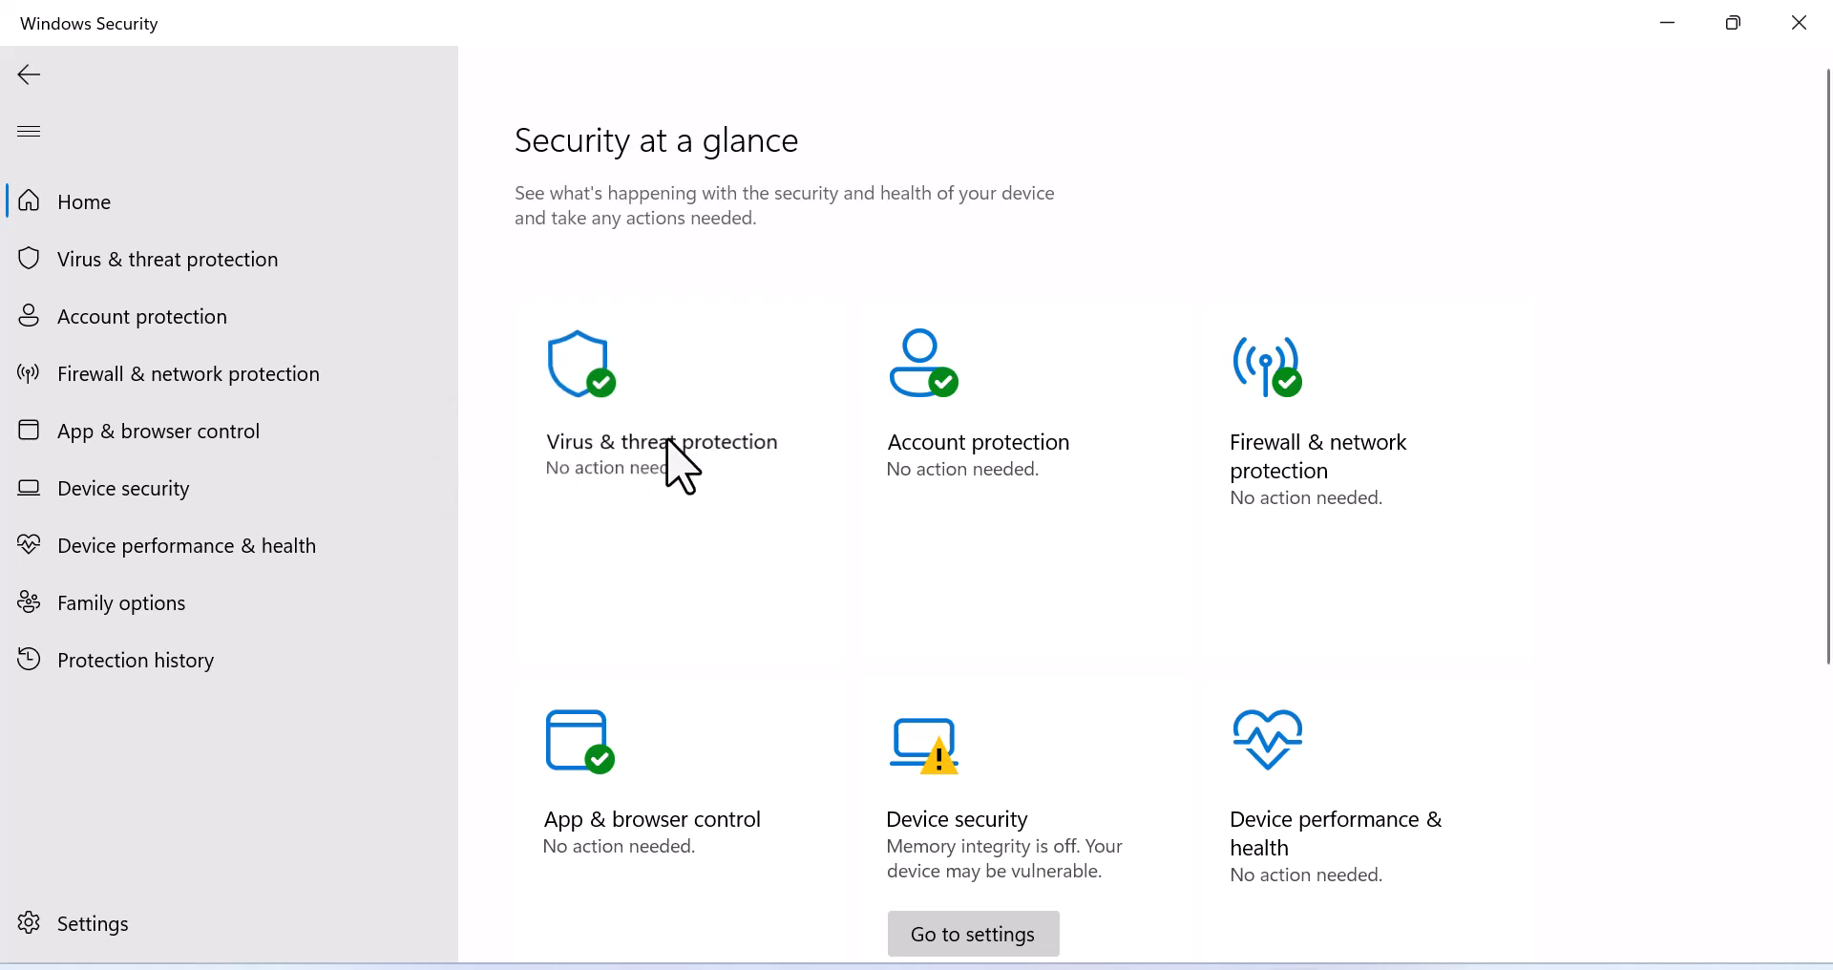
click(661, 442)
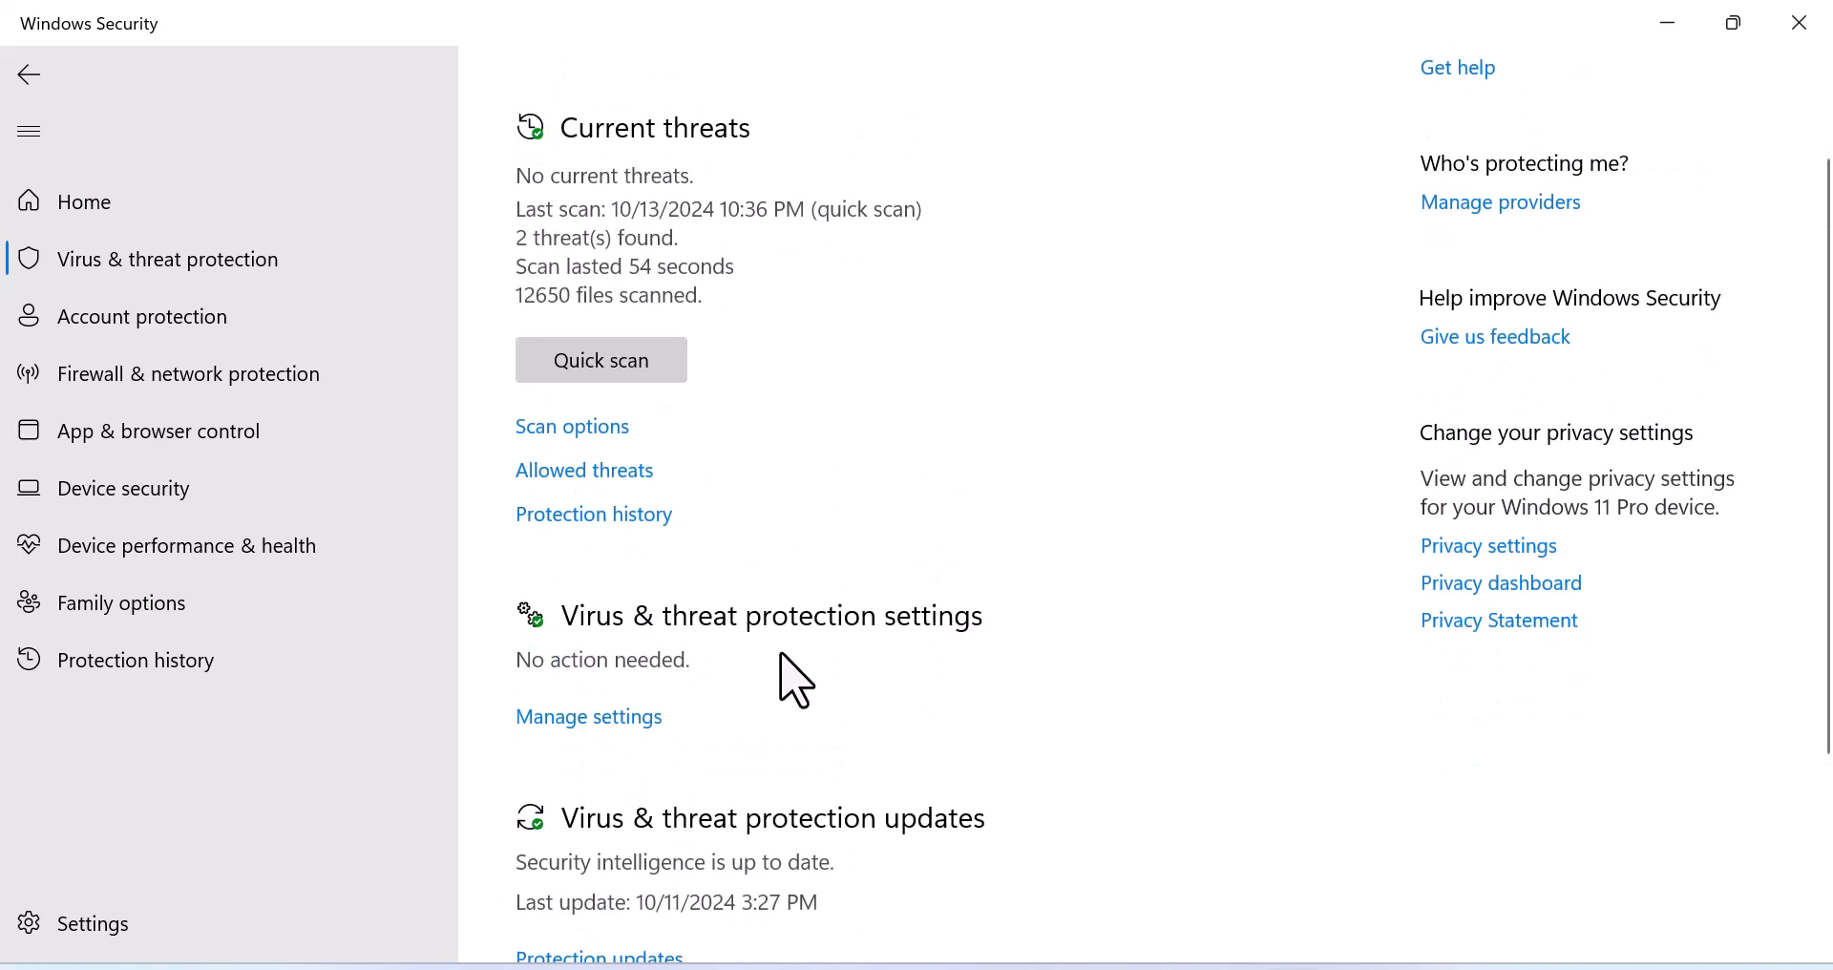
mouse_move(589, 716)
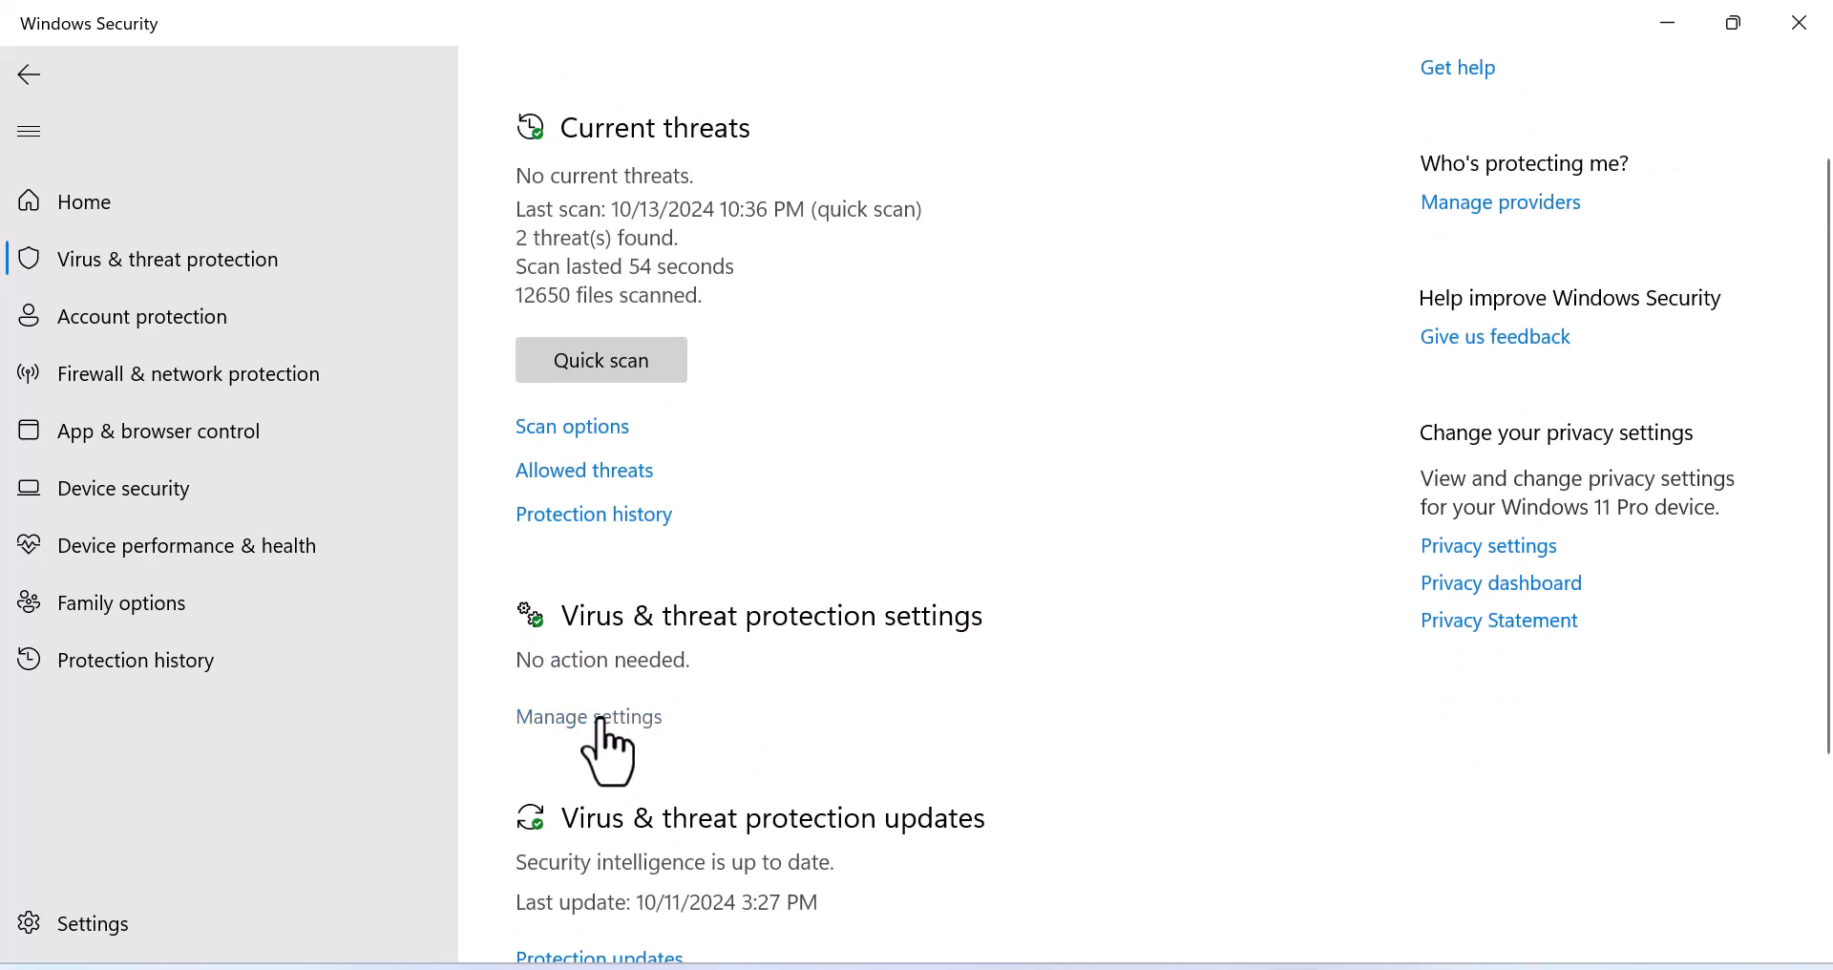
Step: Switch Real-time protection off under Manage settings and approve the prompt
click(588, 716)
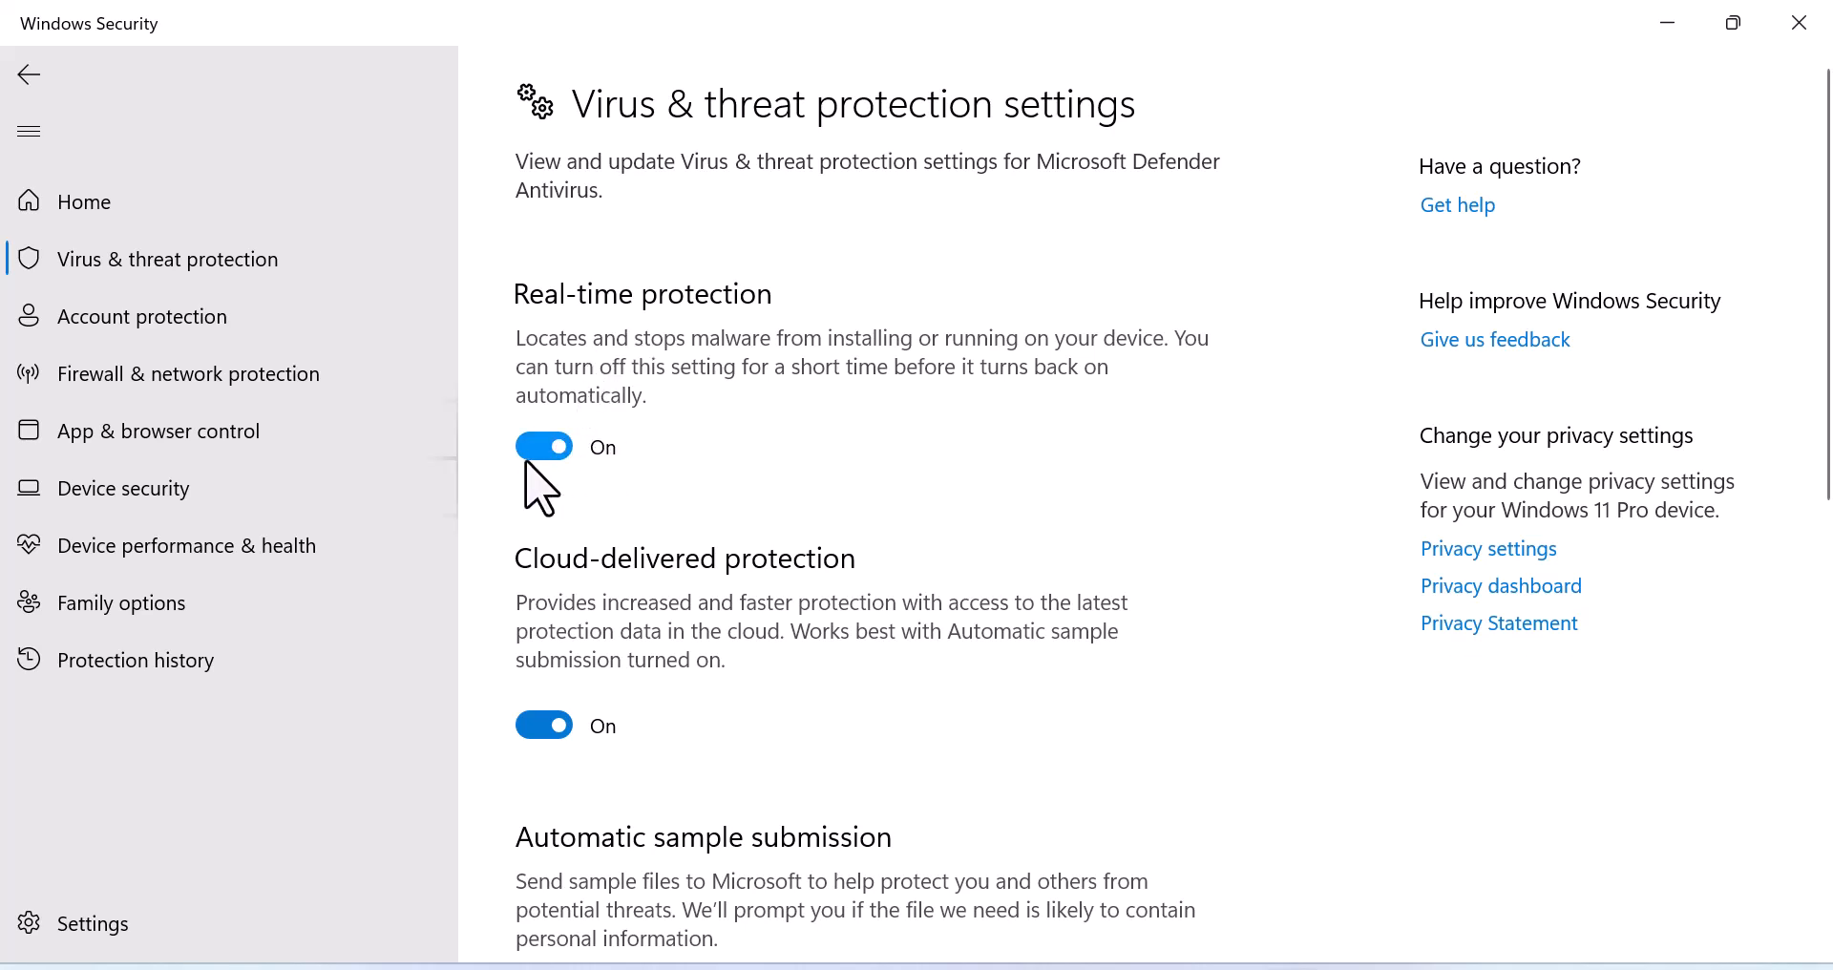
click(543, 447)
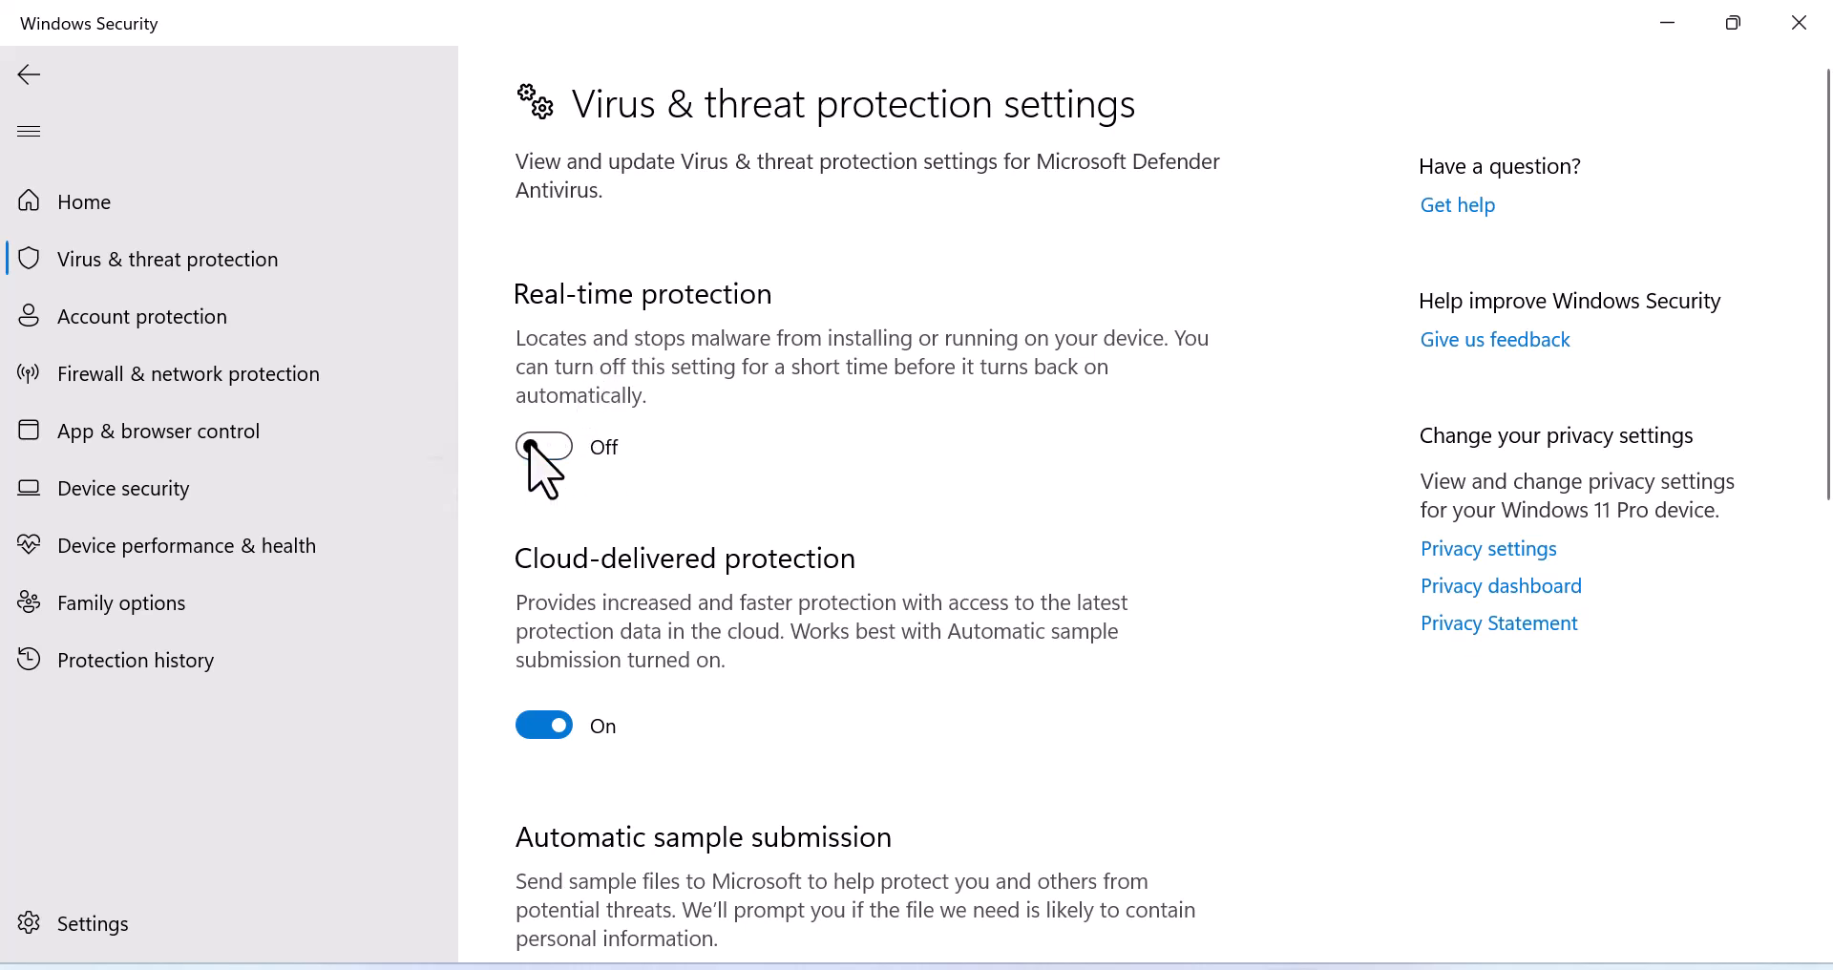
click(542, 449)
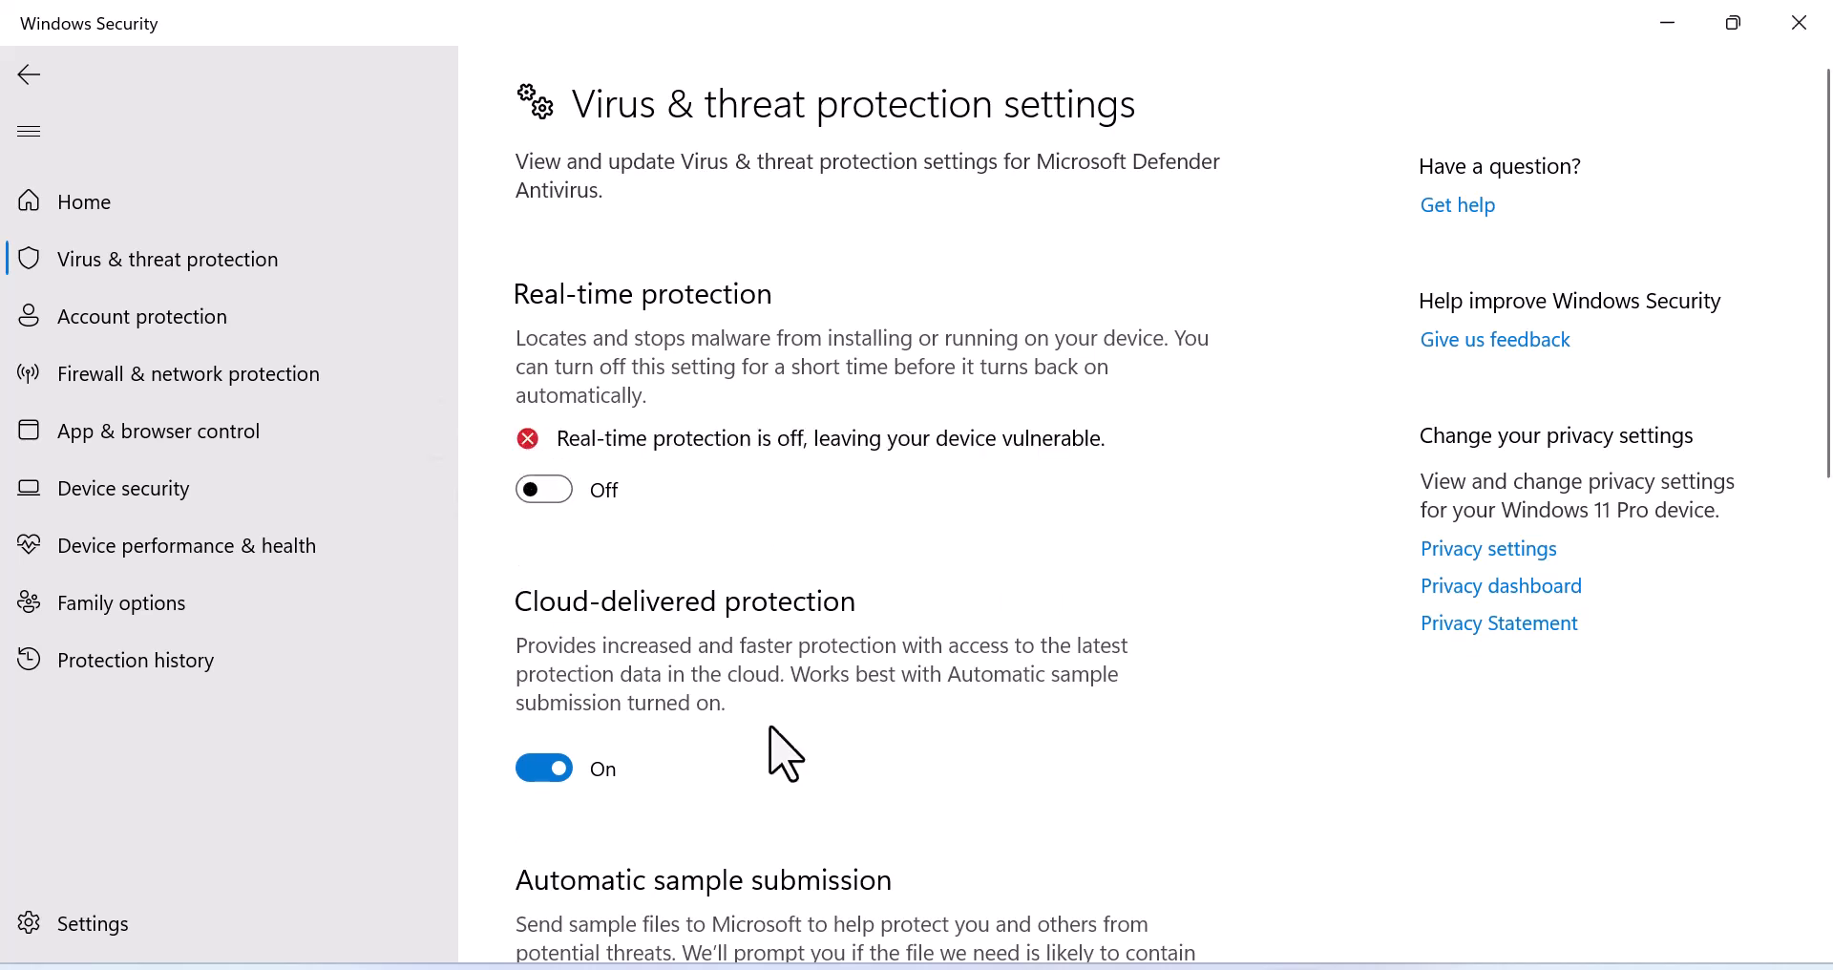
mouse_move(780, 549)
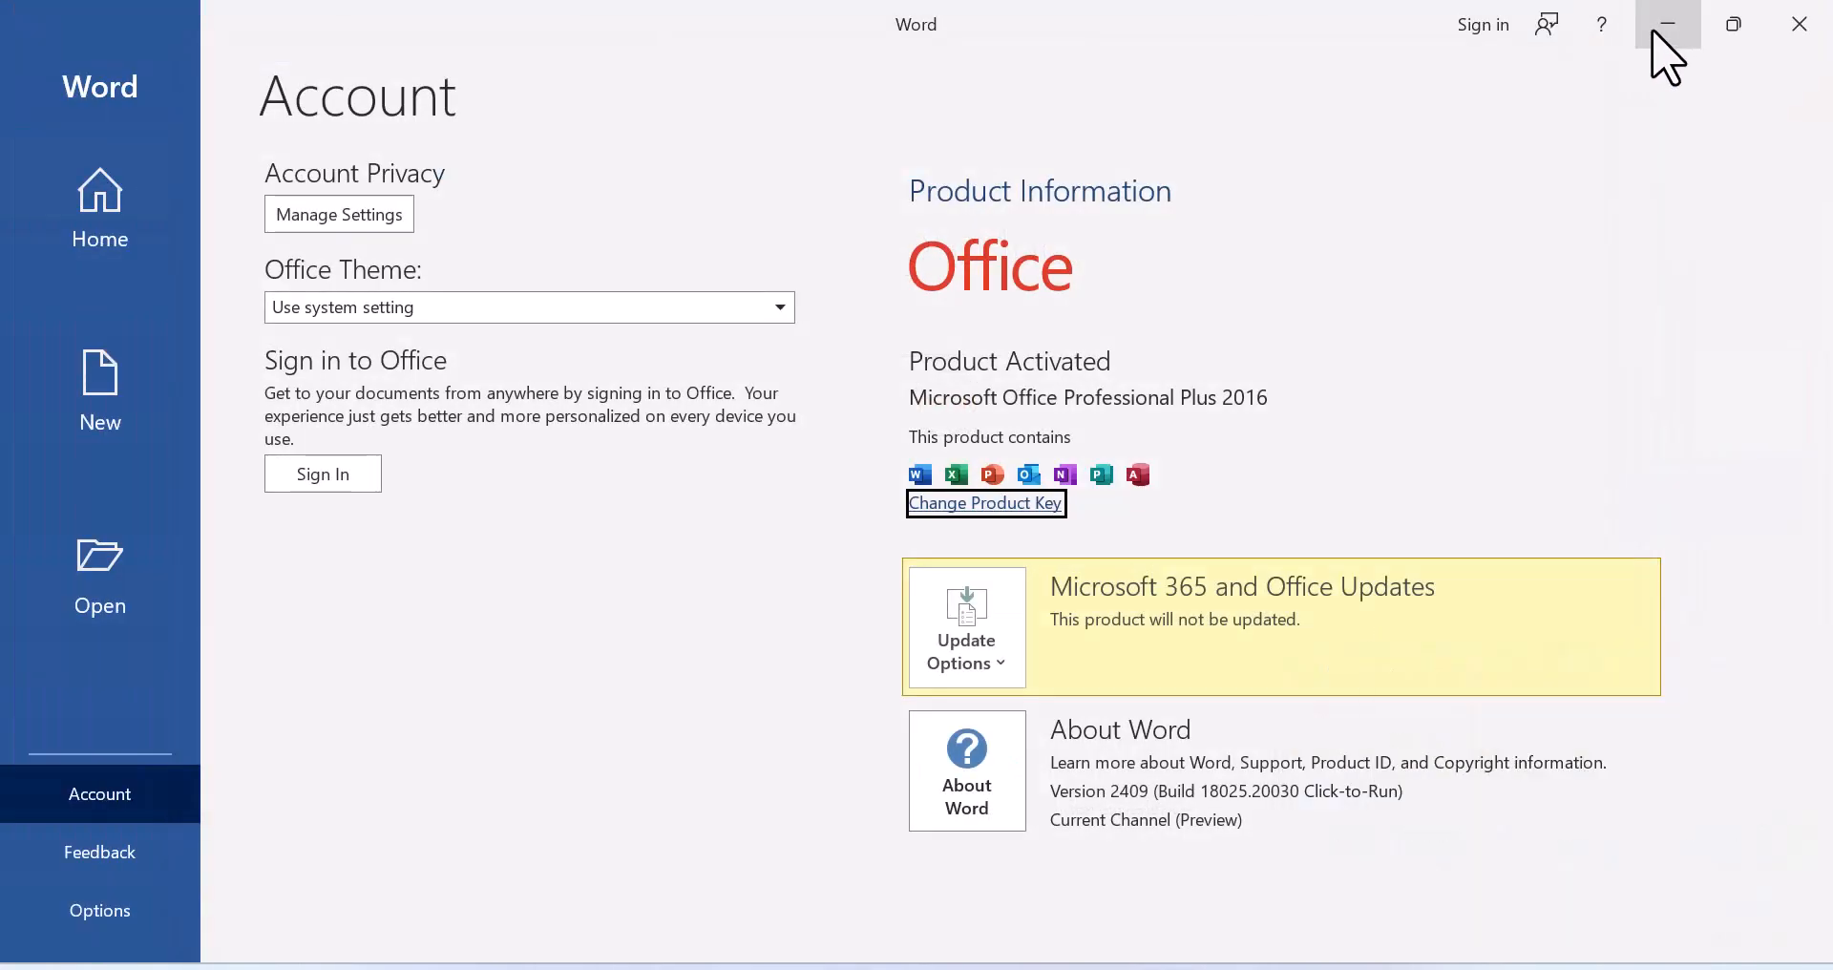
click(1667, 22)
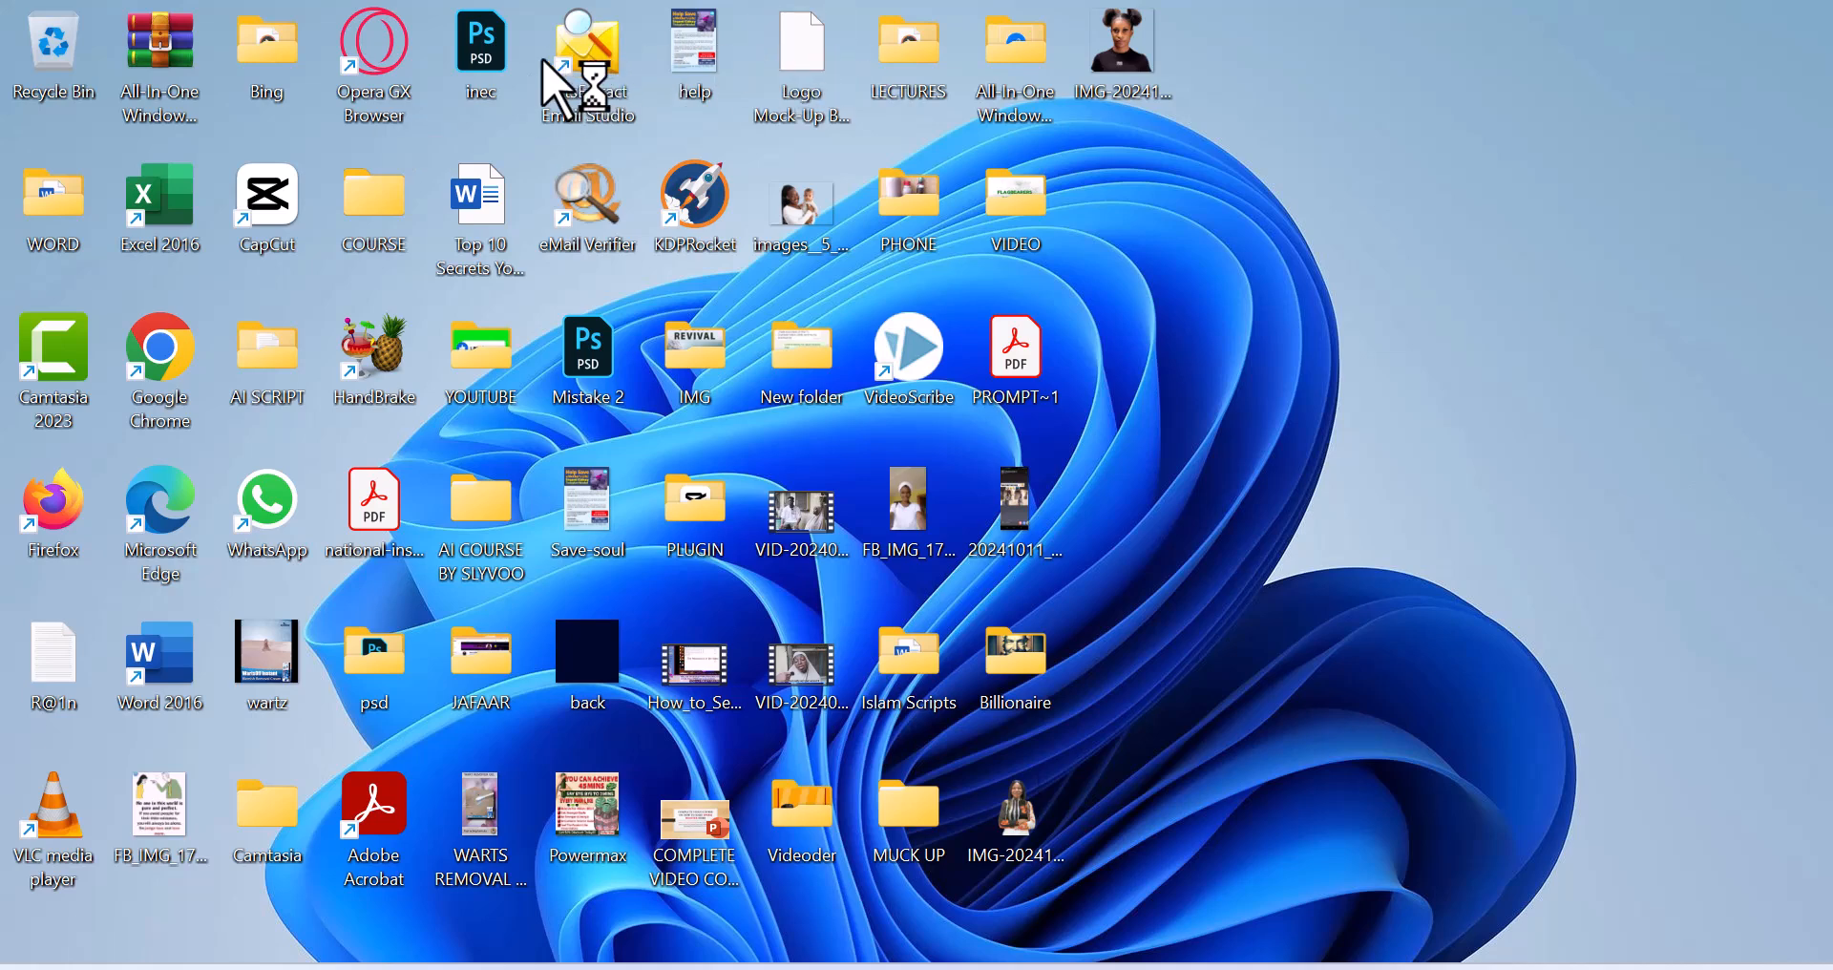
mouse_move(593, 533)
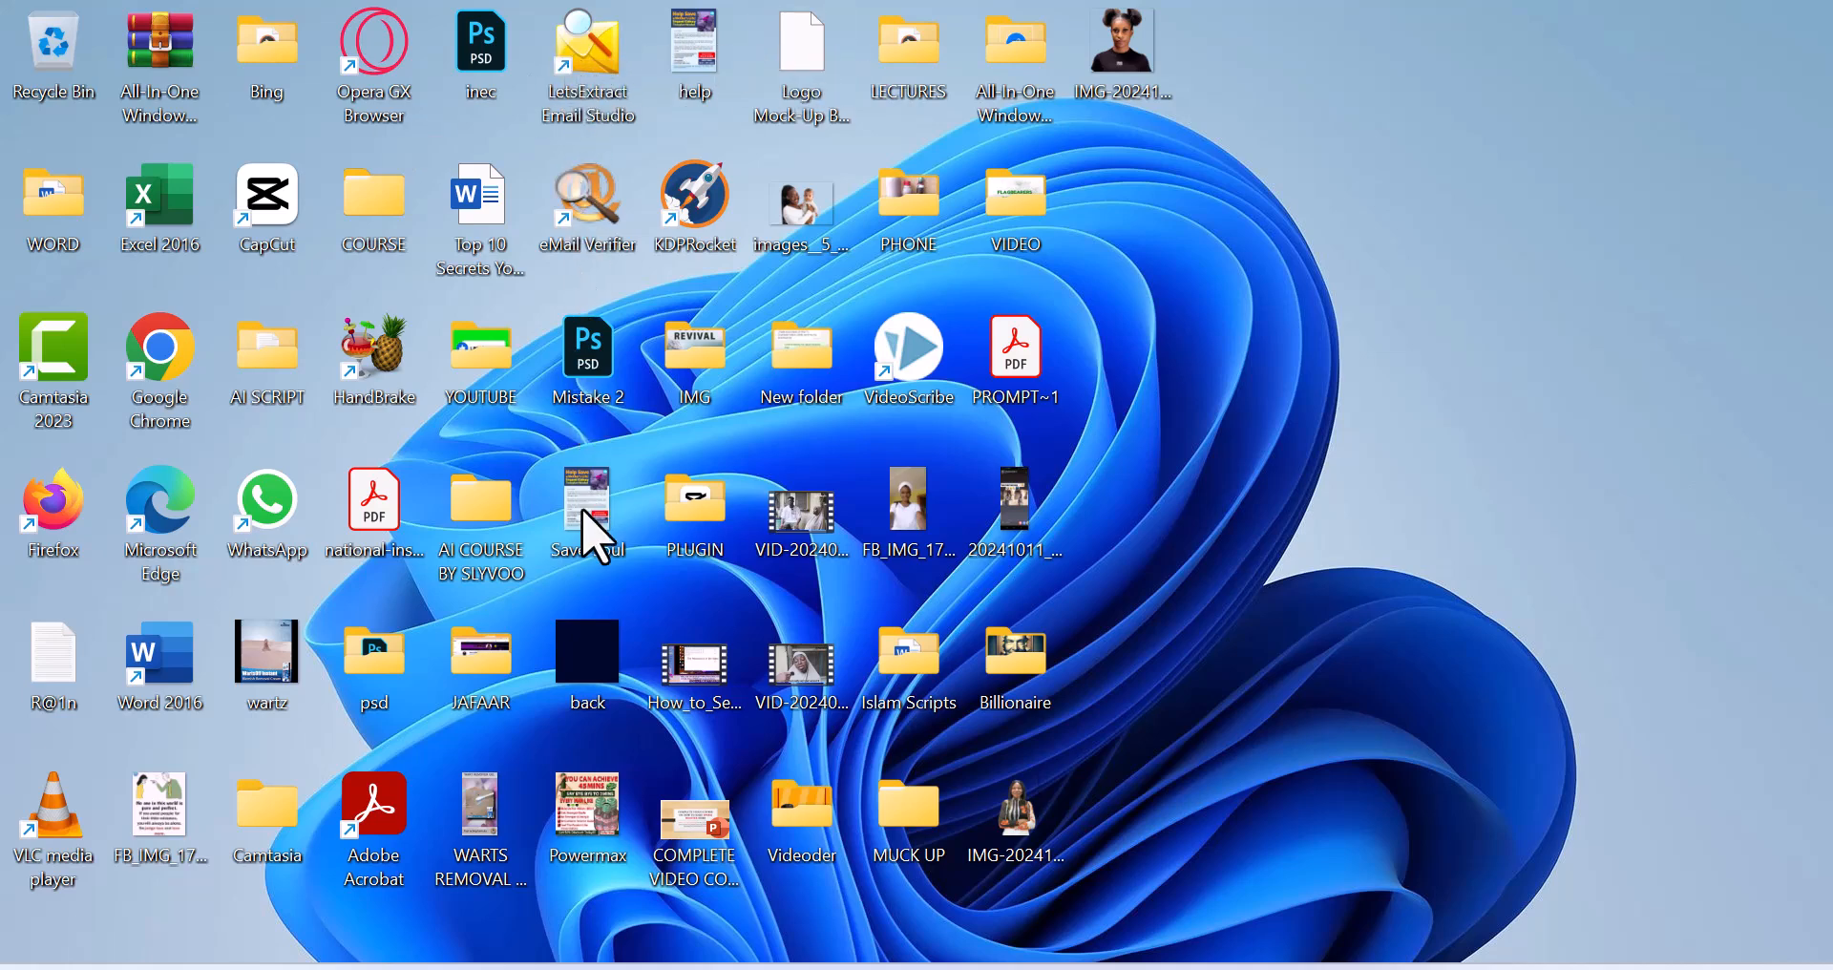
mouse_move(241, 55)
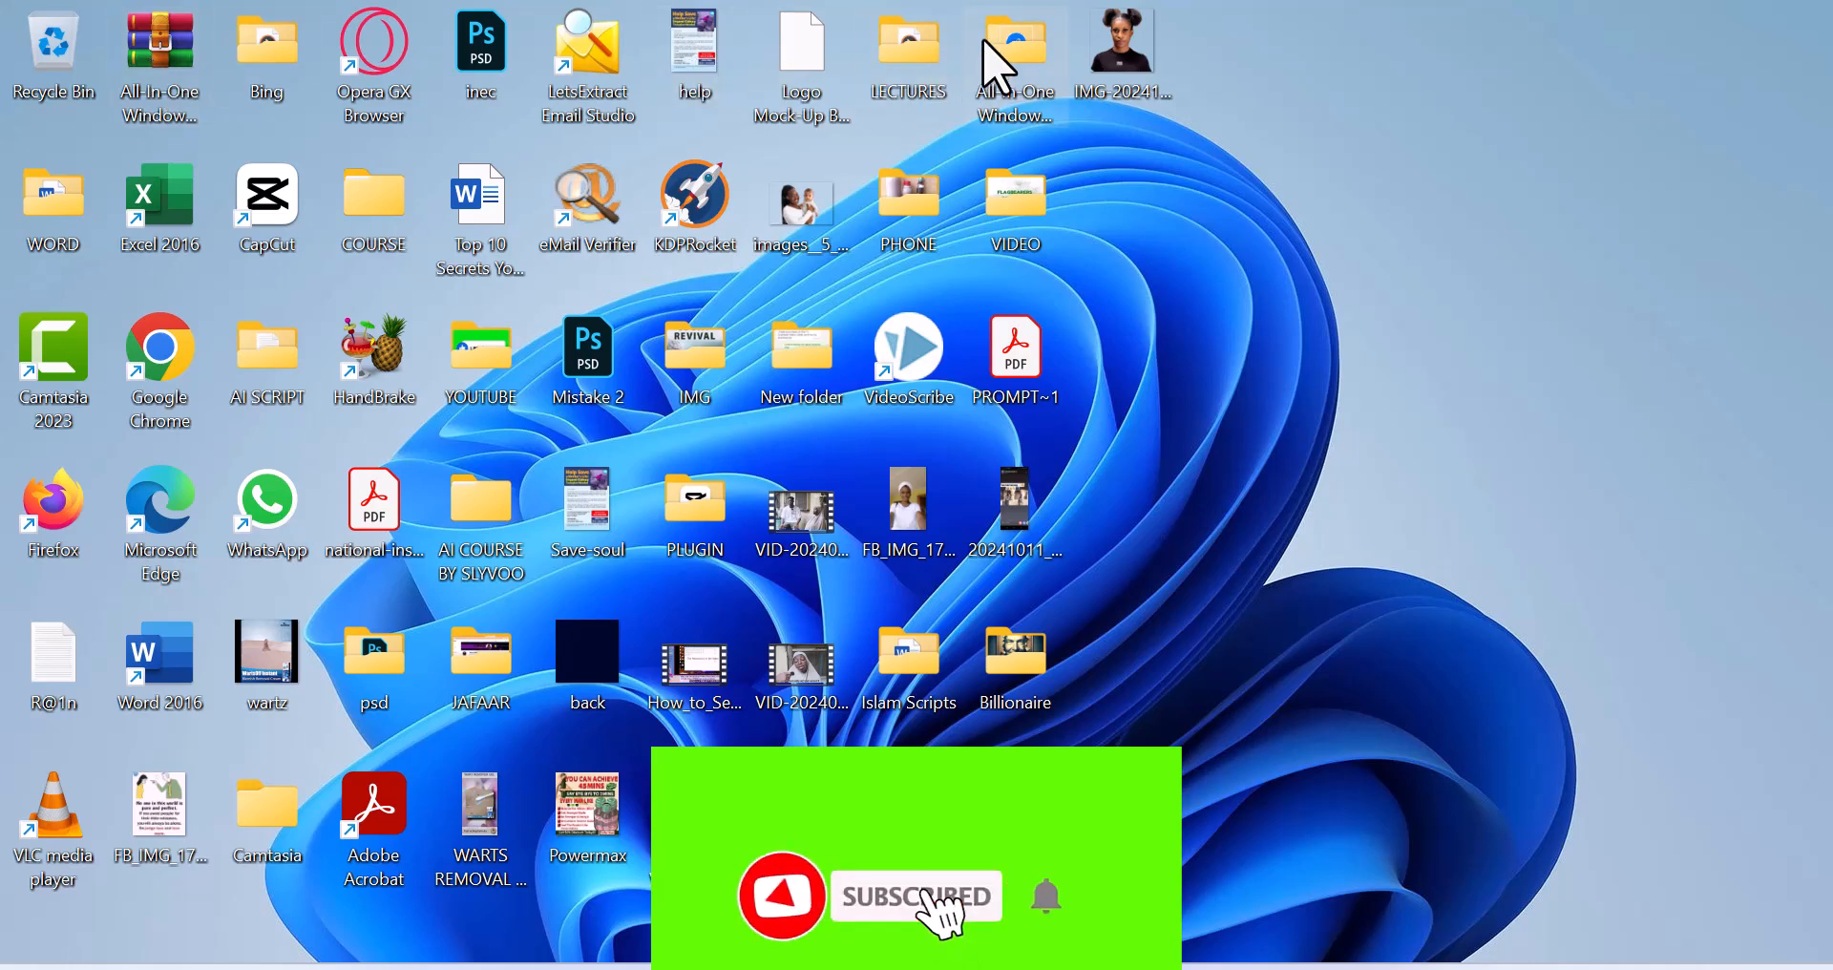
mouse_move(1015, 53)
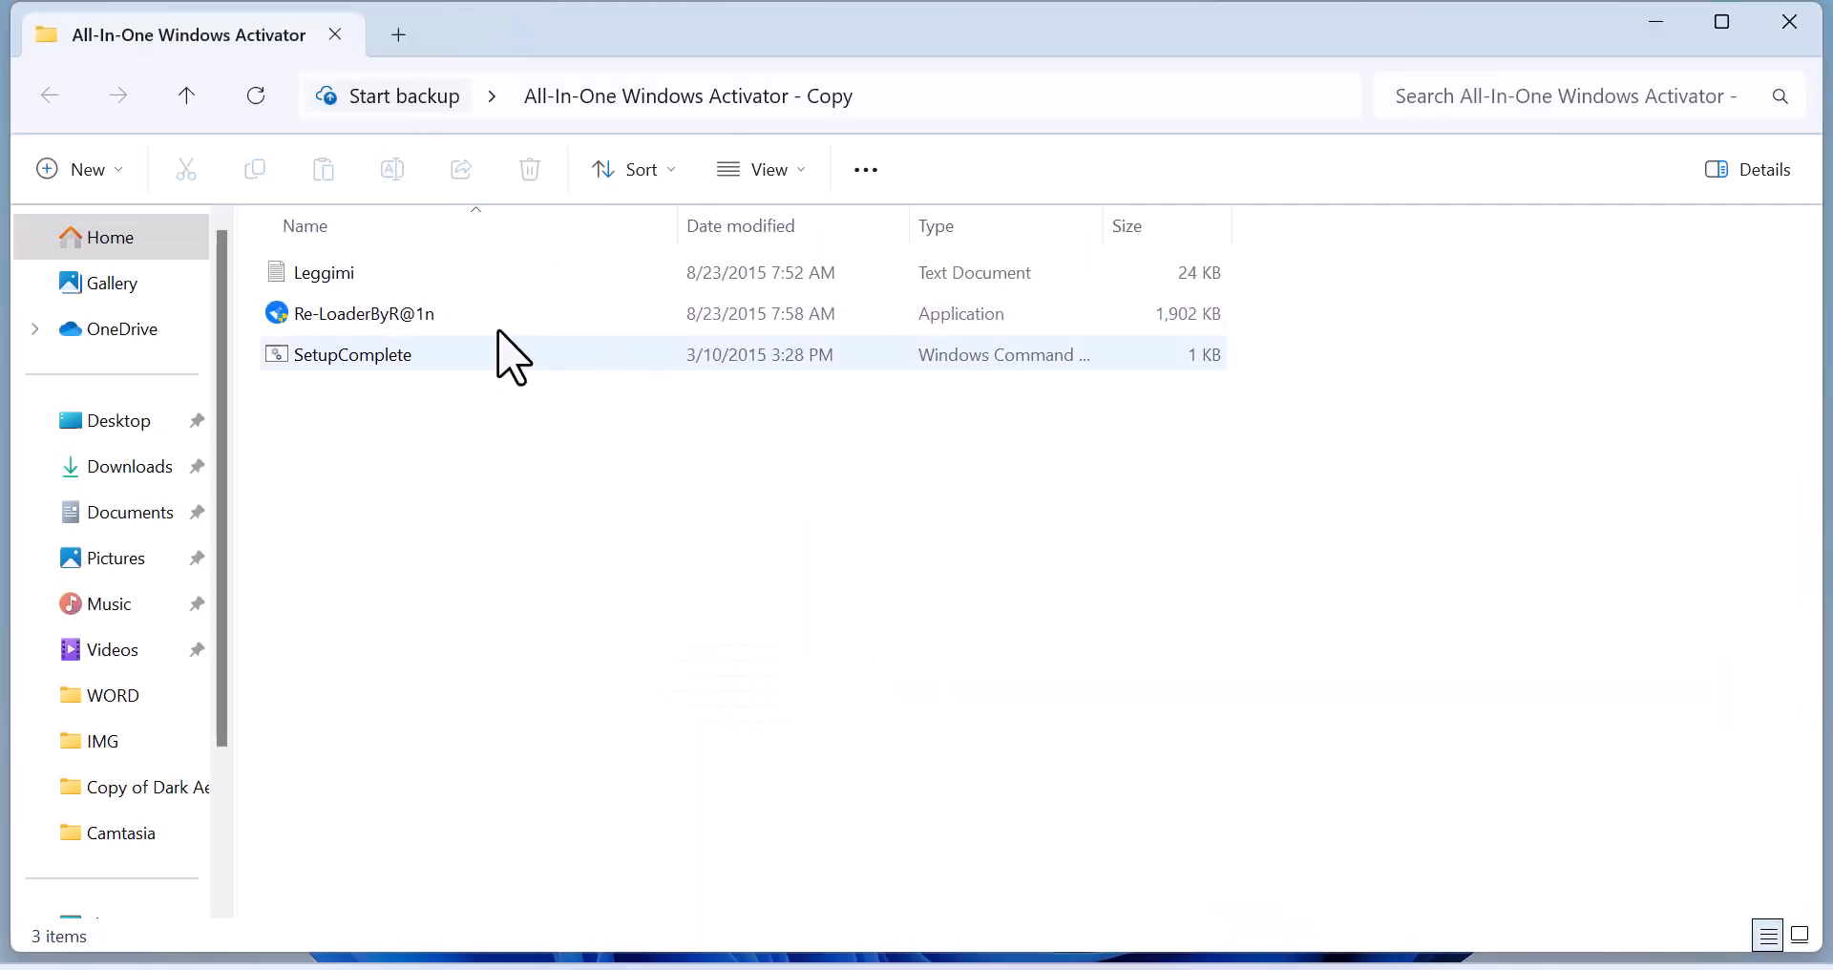
Step: Run the Re-LoaderByR@1n program from the activator folder
click(363, 313)
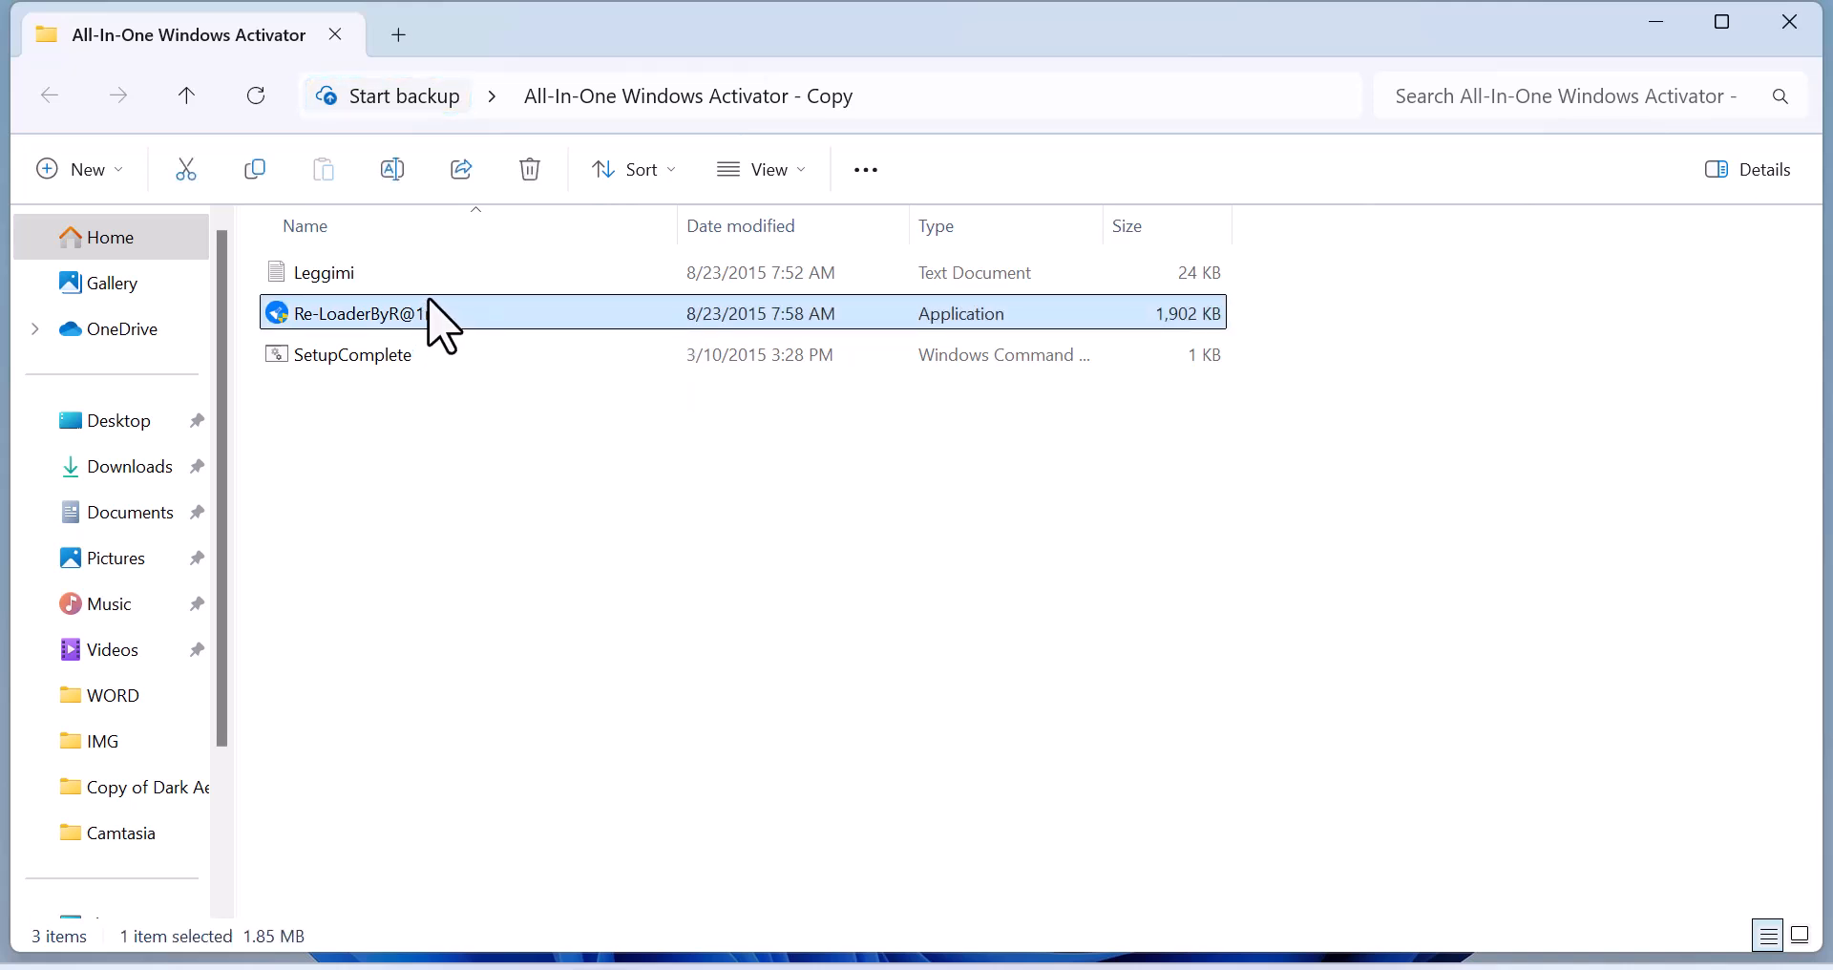
right_click(351, 314)
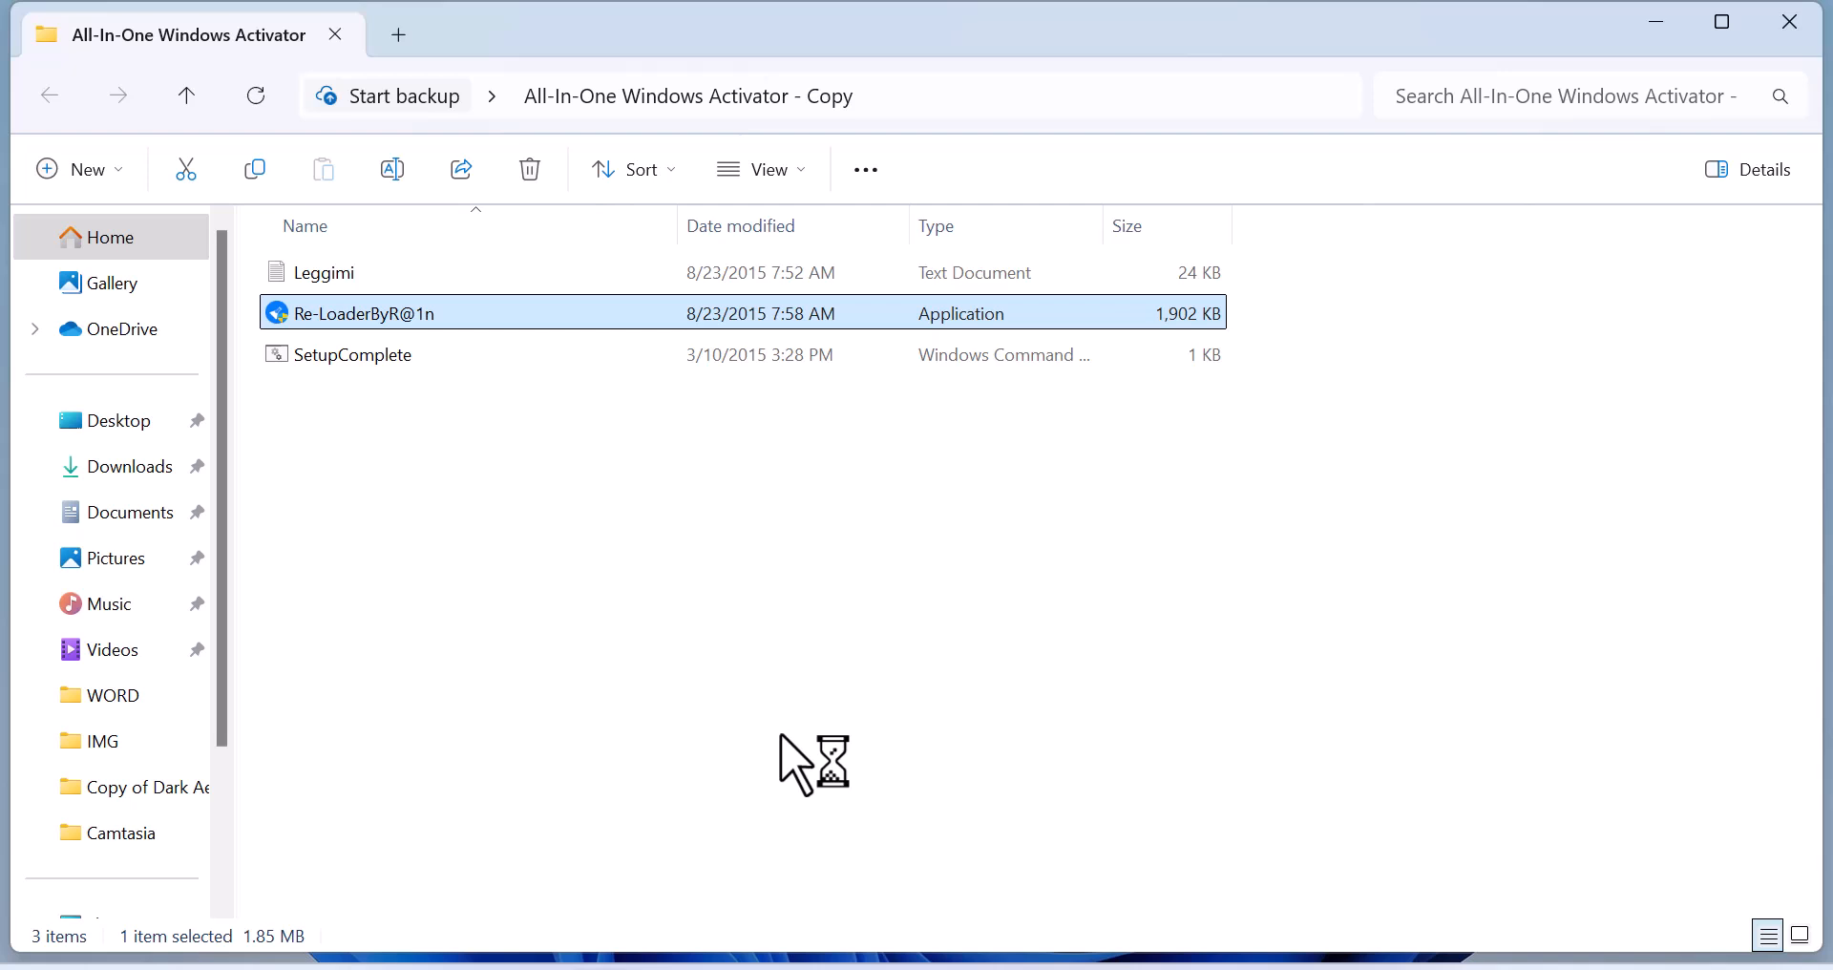
double_click(364, 313)
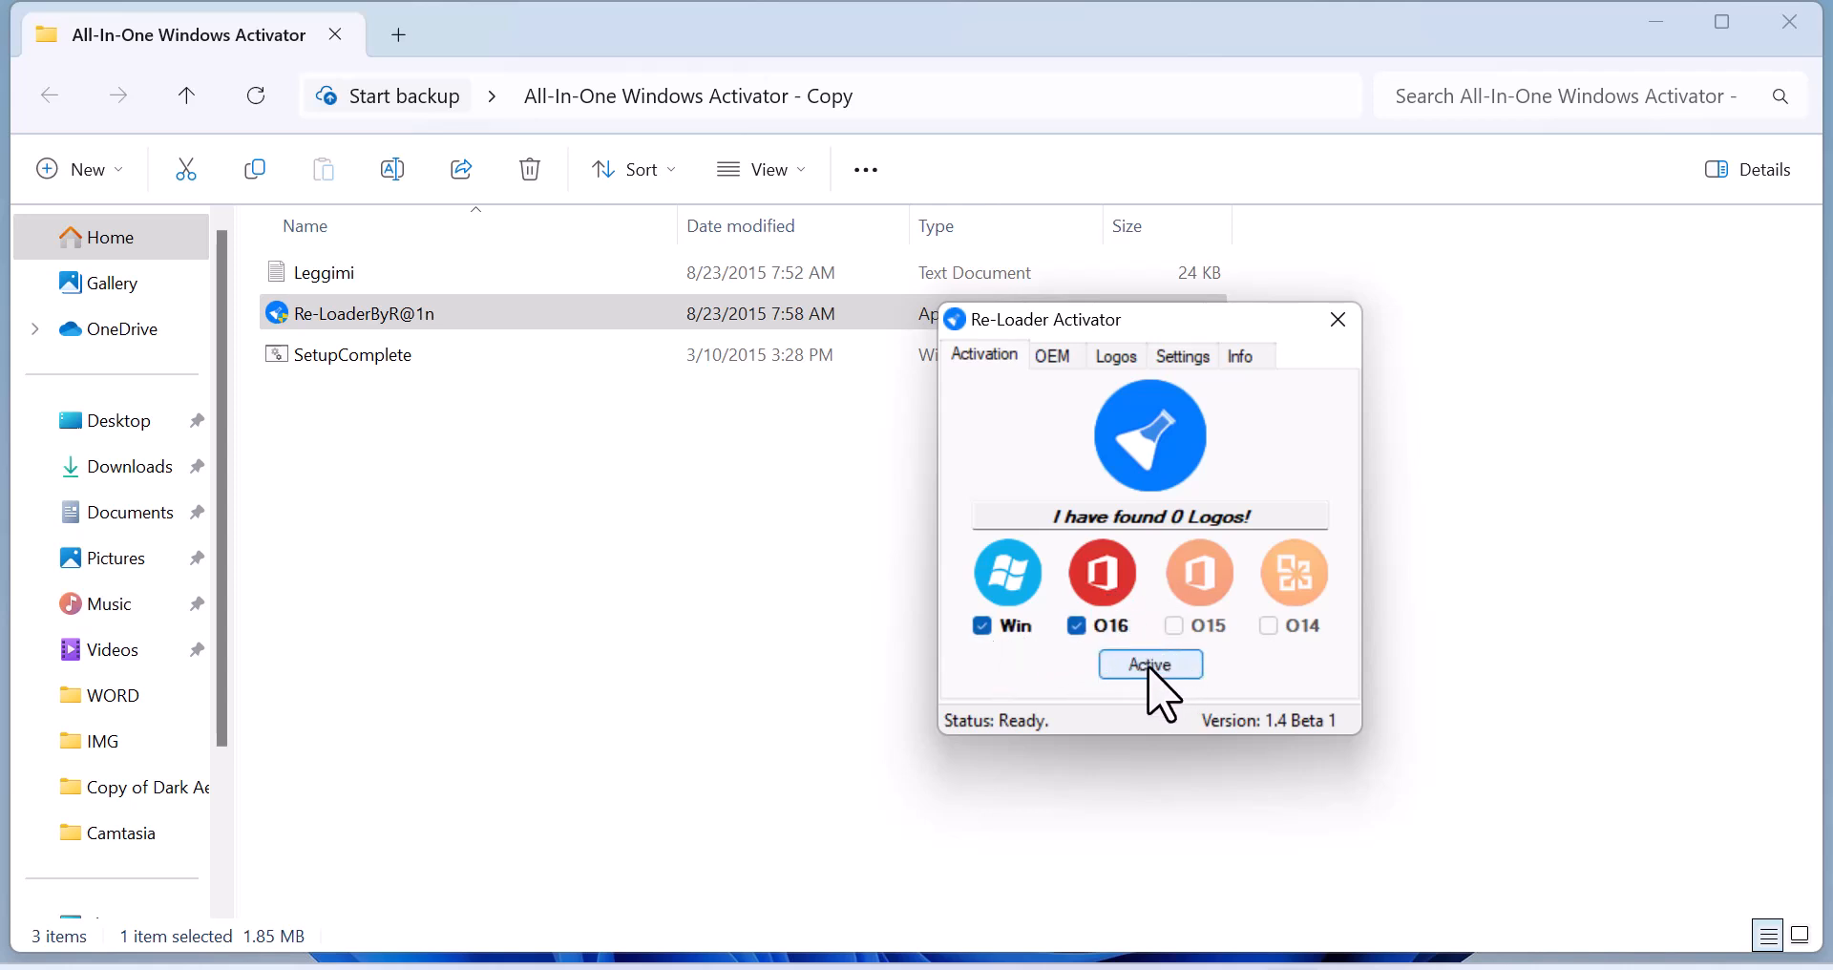
Step: Run Re-Loader activation for Windows and Office 2016 until Status reads Completed
click(1150, 664)
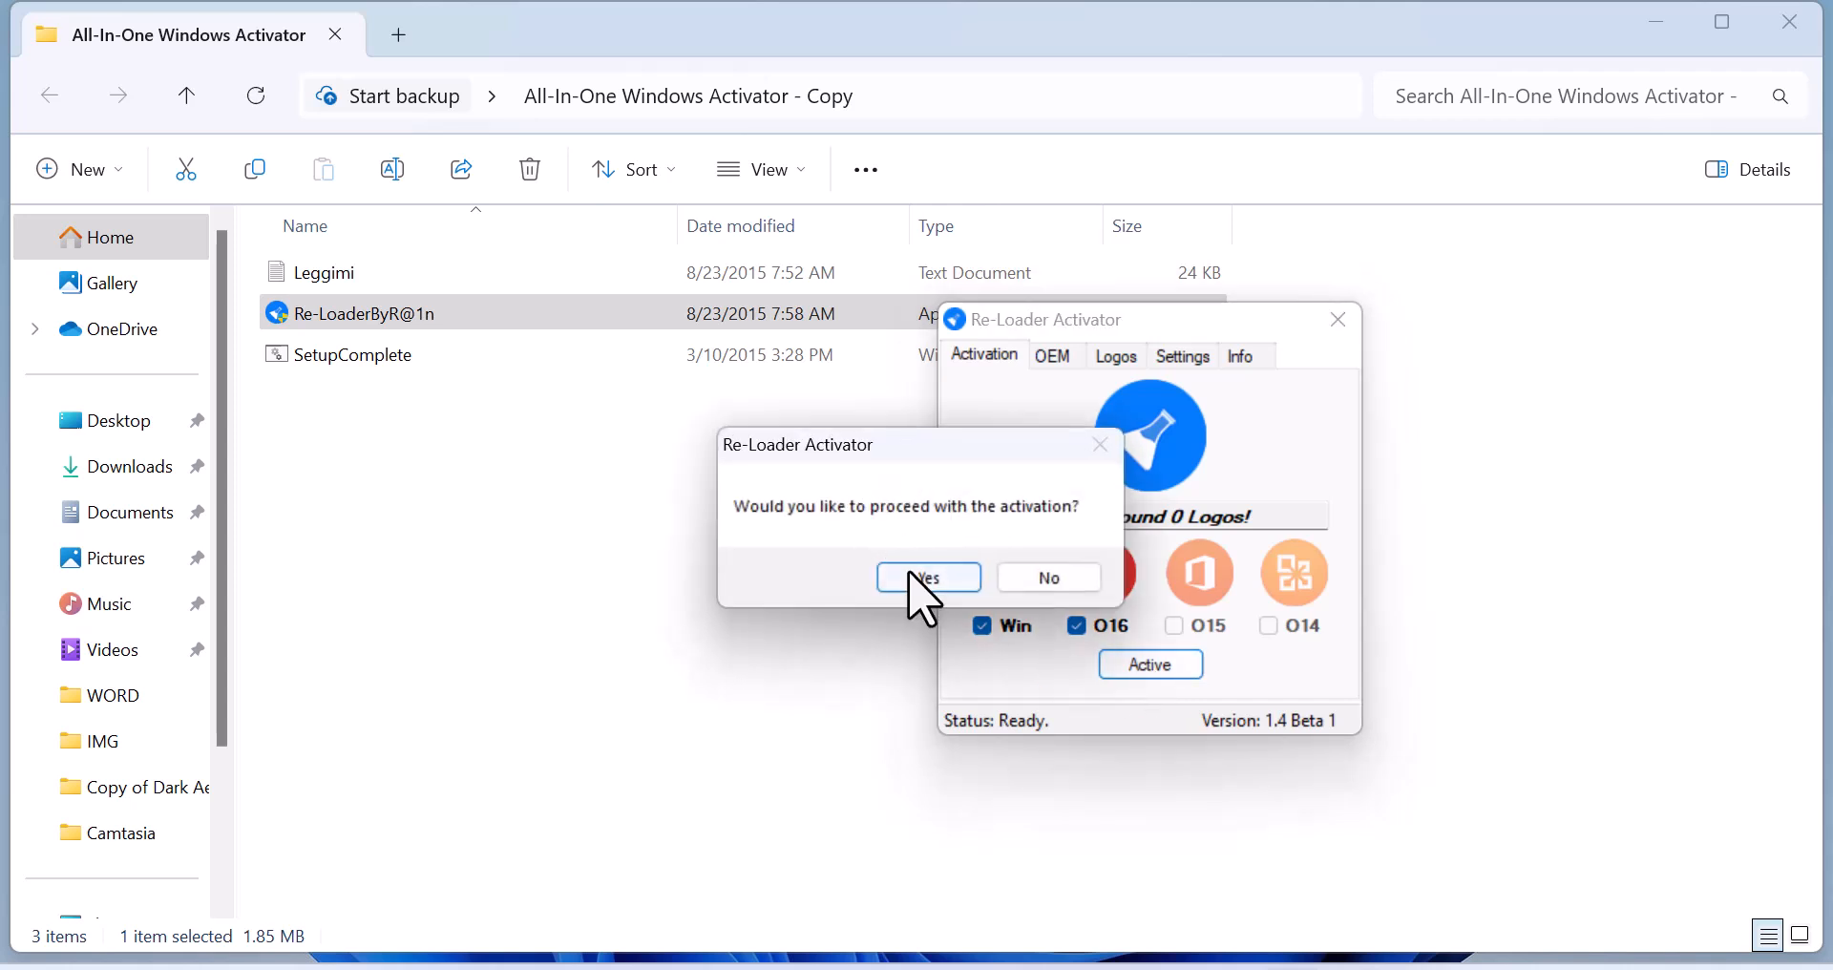
click(927, 578)
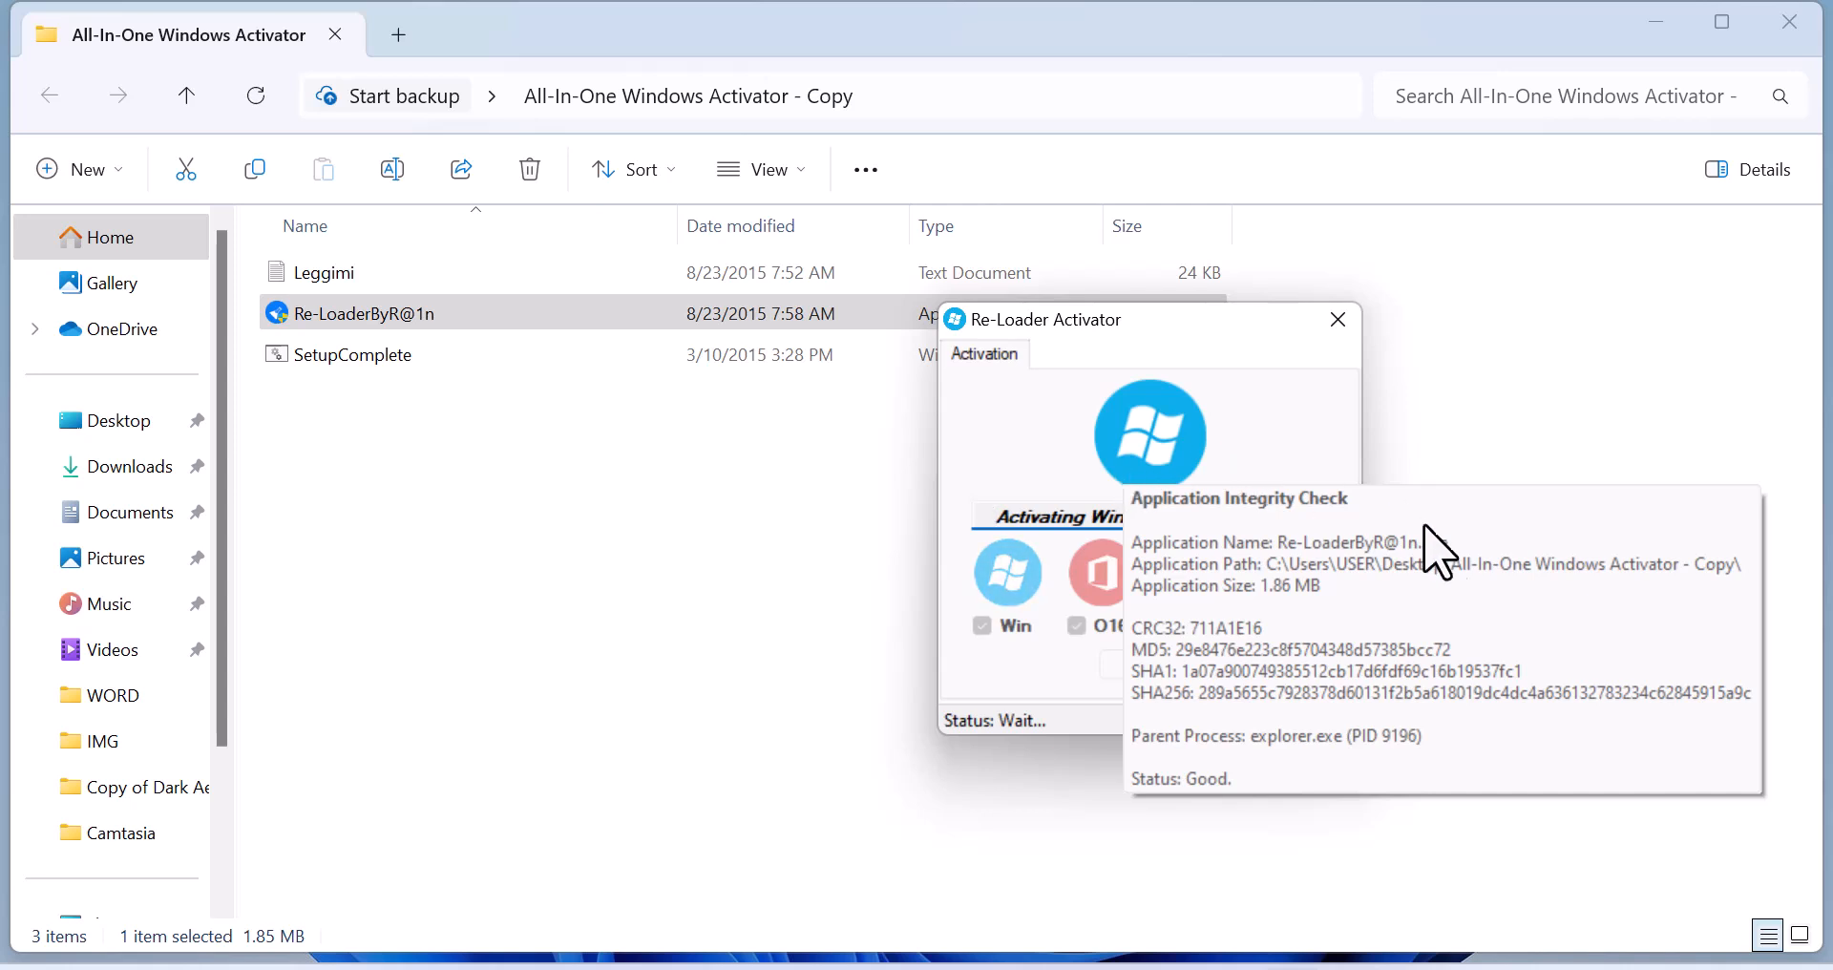
mouse_move(1228, 637)
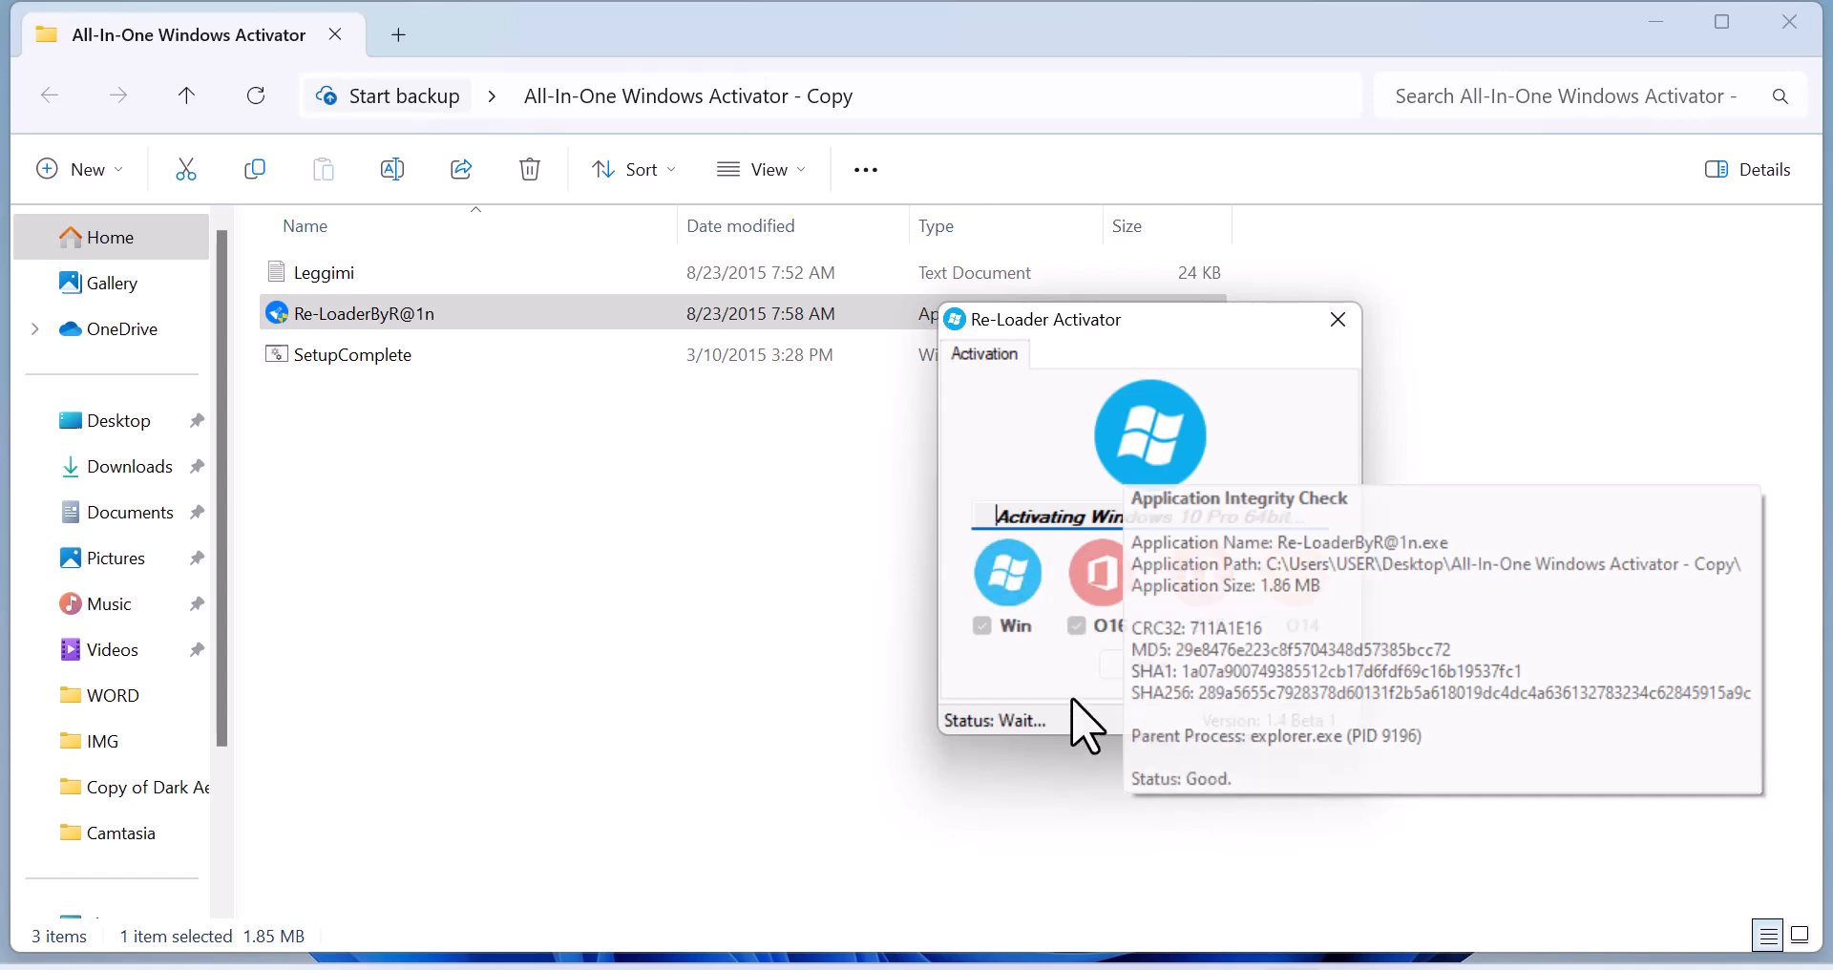
mouse_move(982, 748)
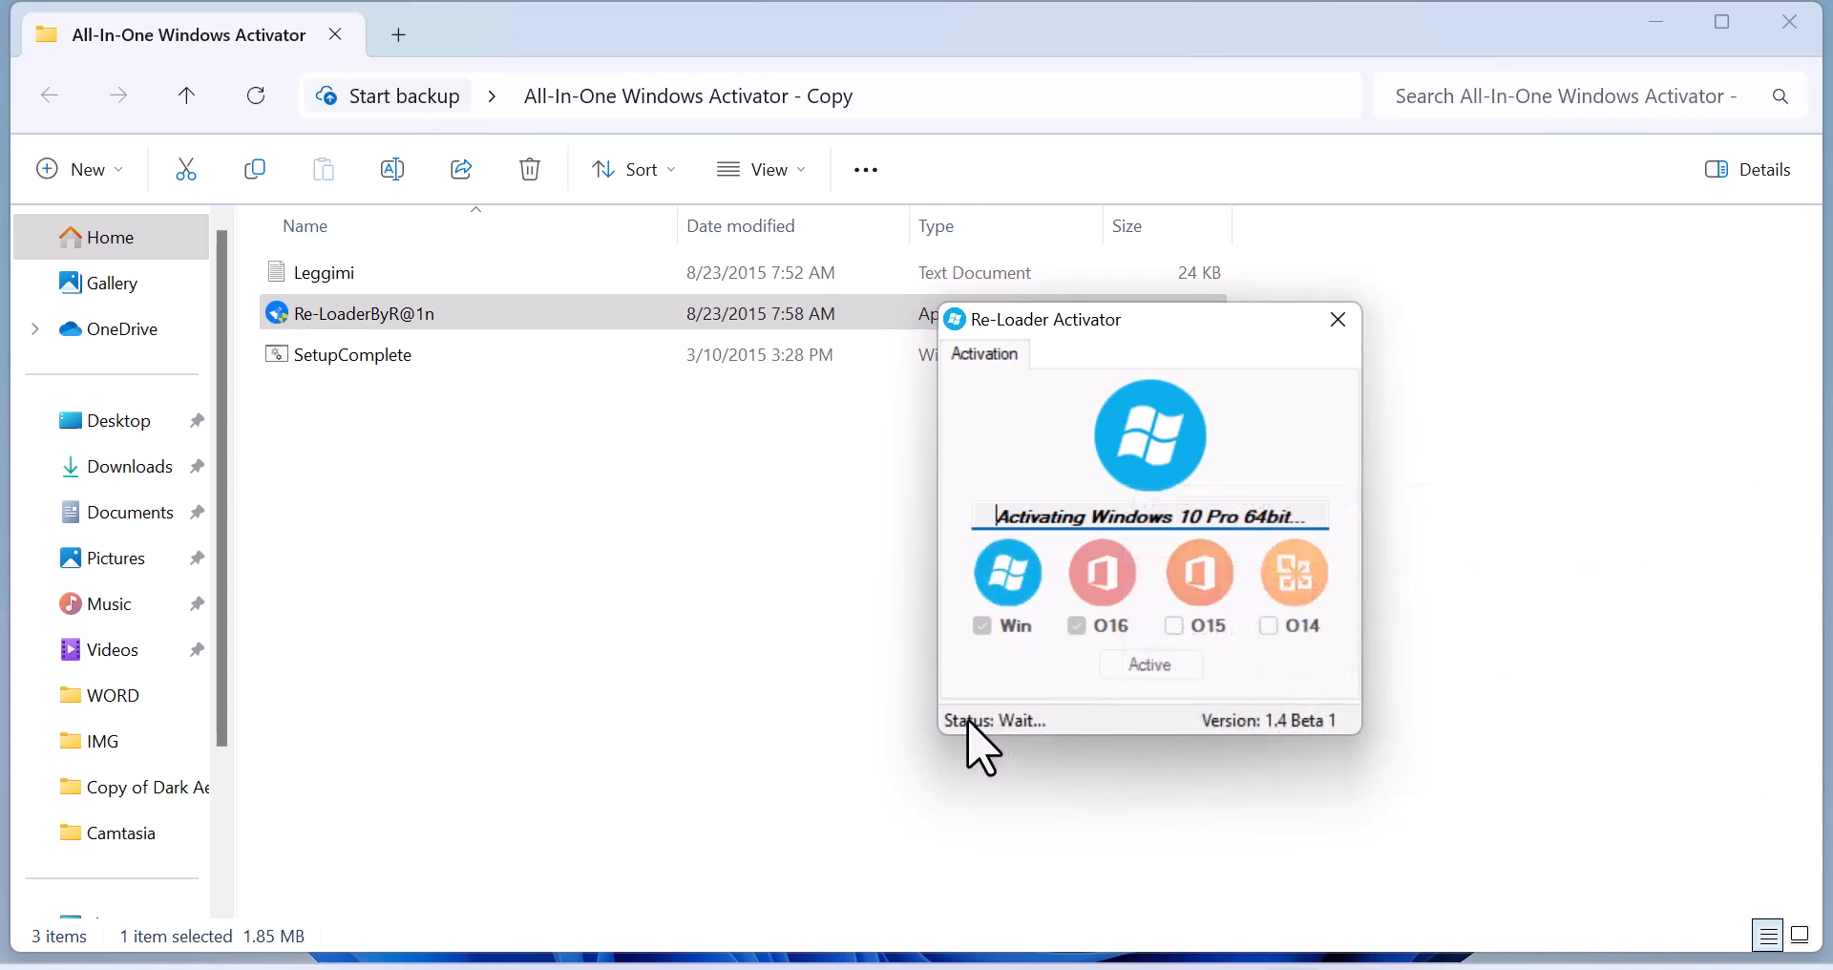
mouse_move(1088, 746)
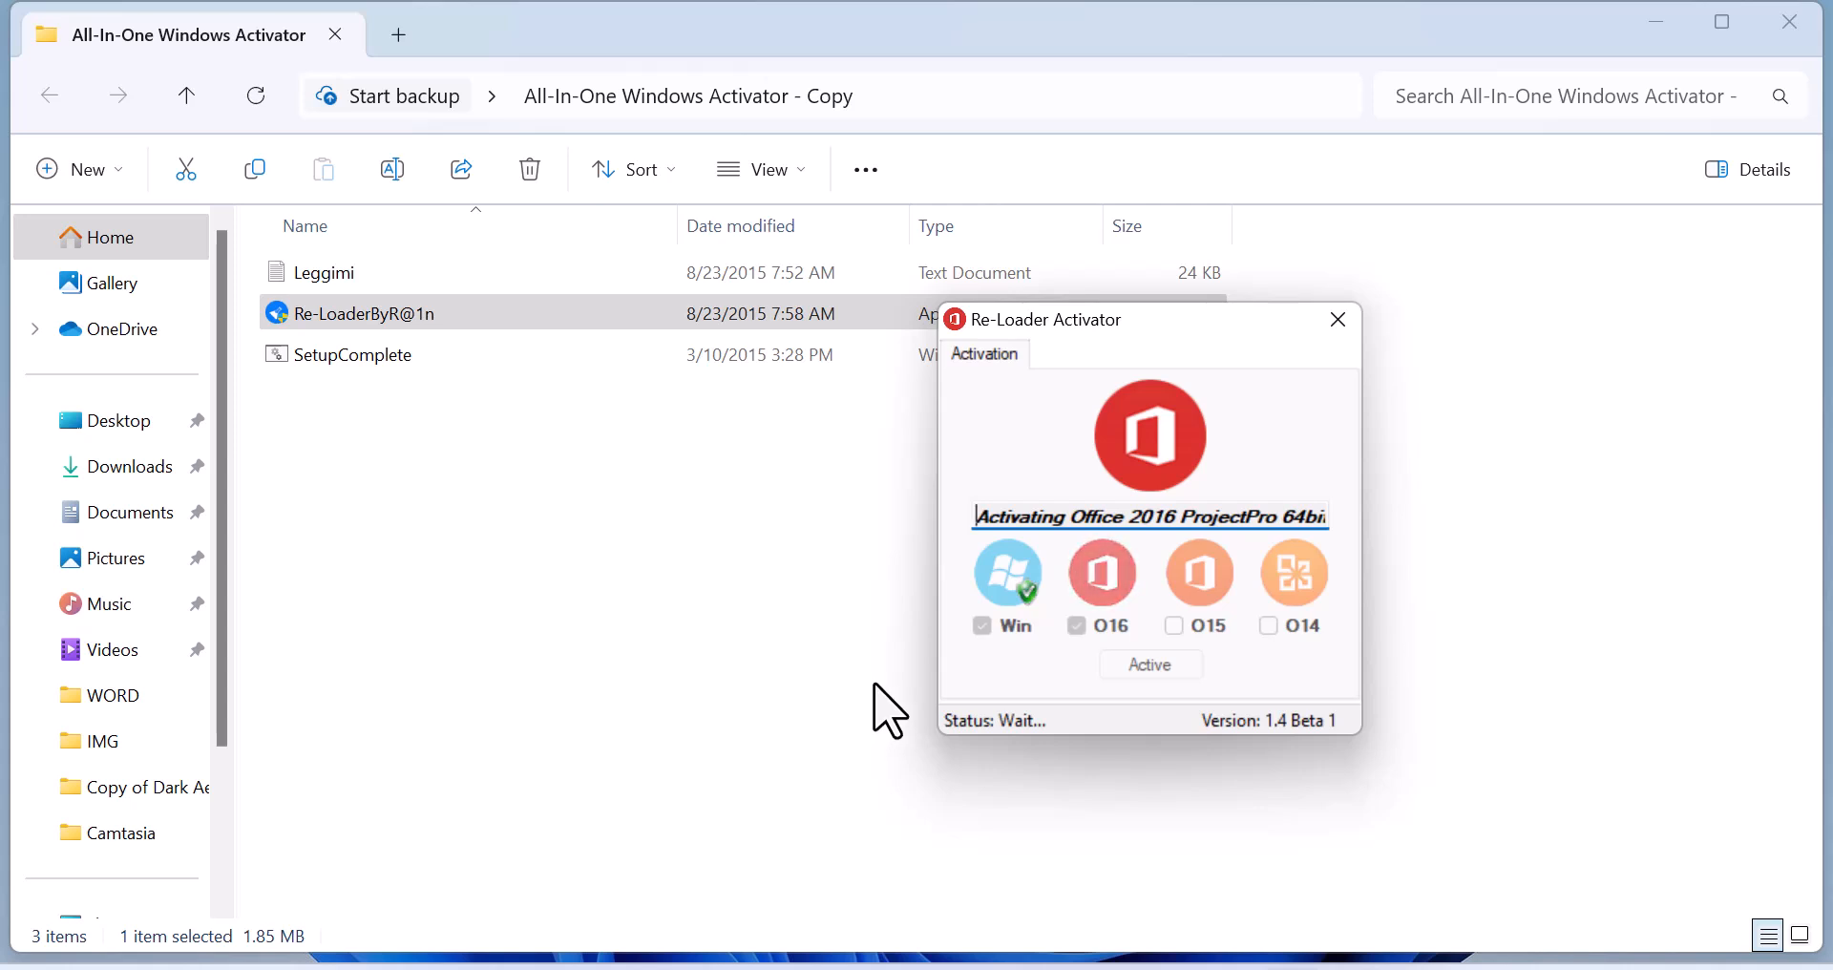
mouse_move(1087, 695)
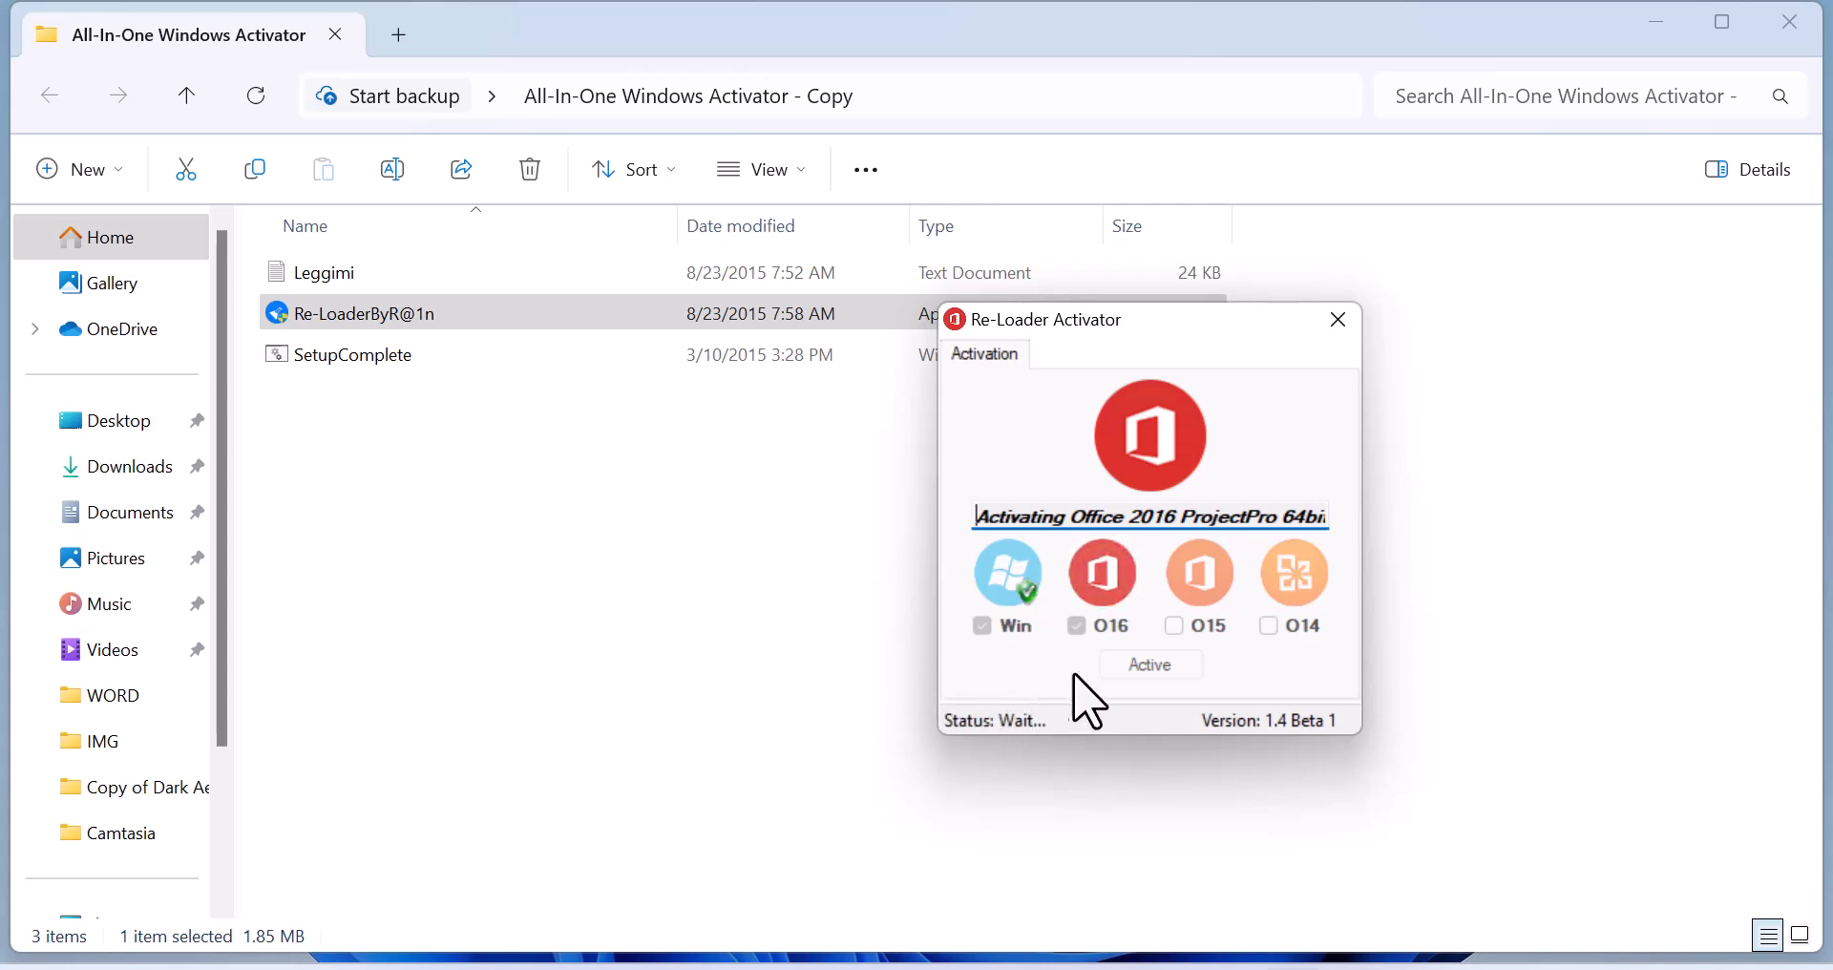
click(1150, 664)
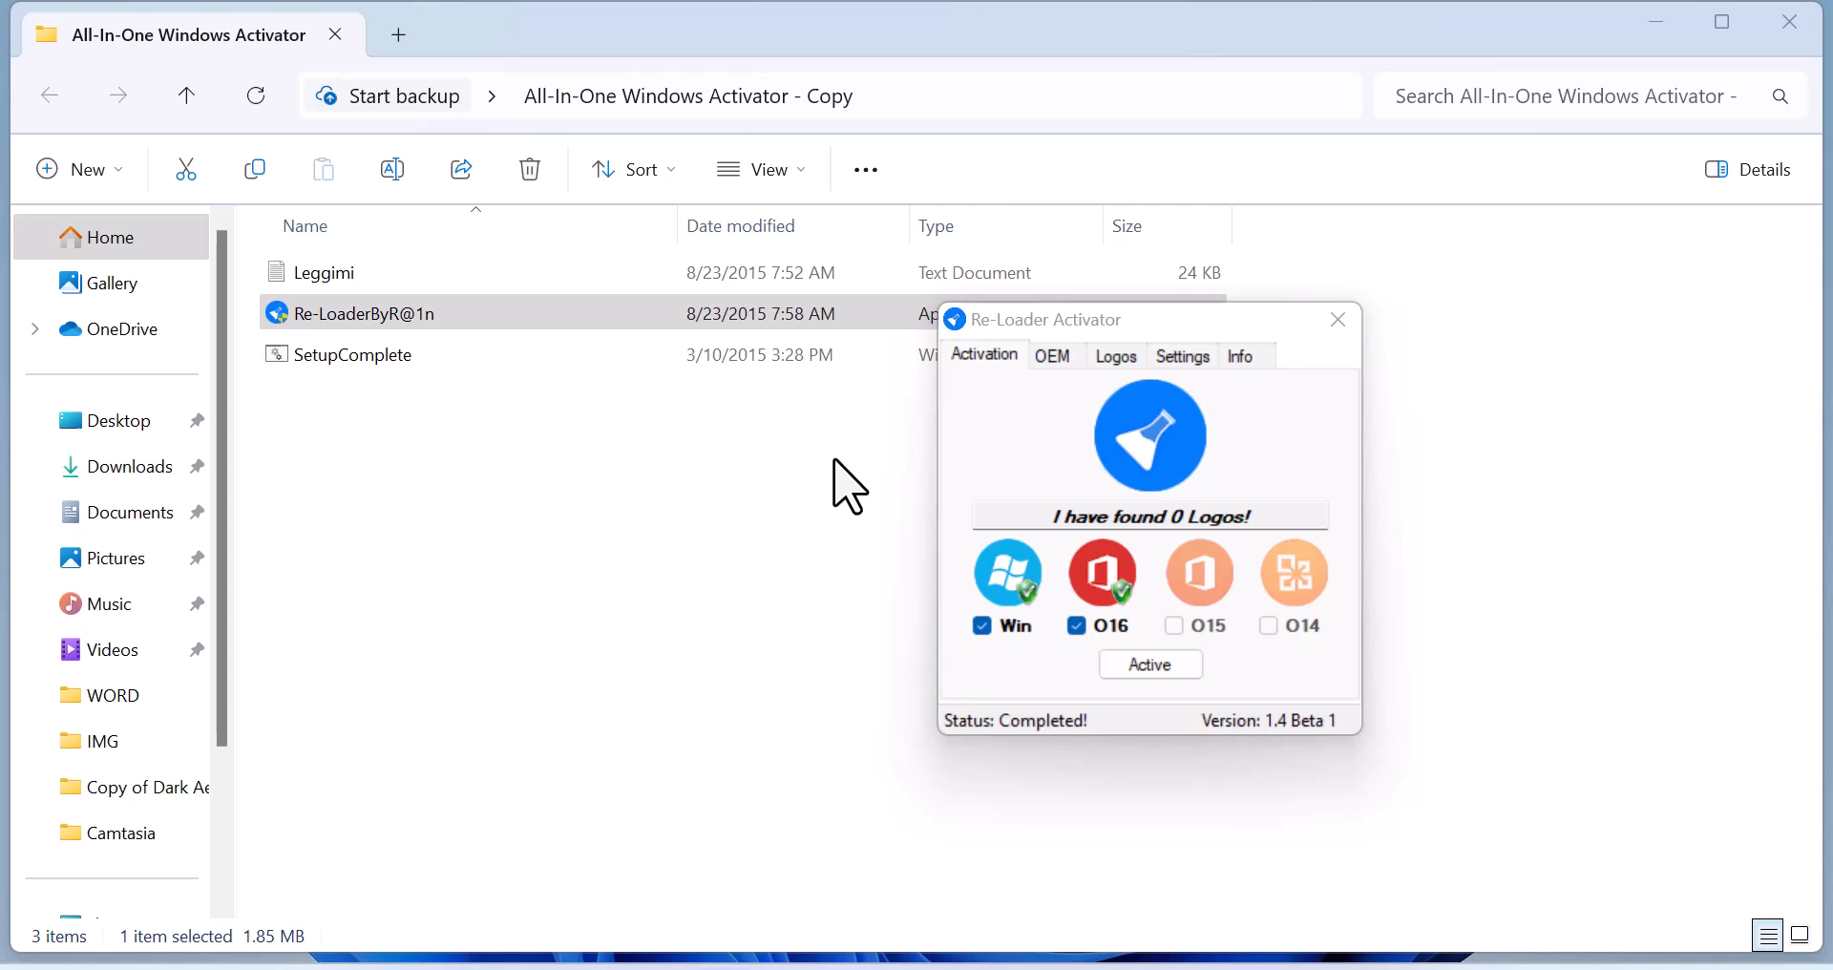
mouse_move(957, 886)
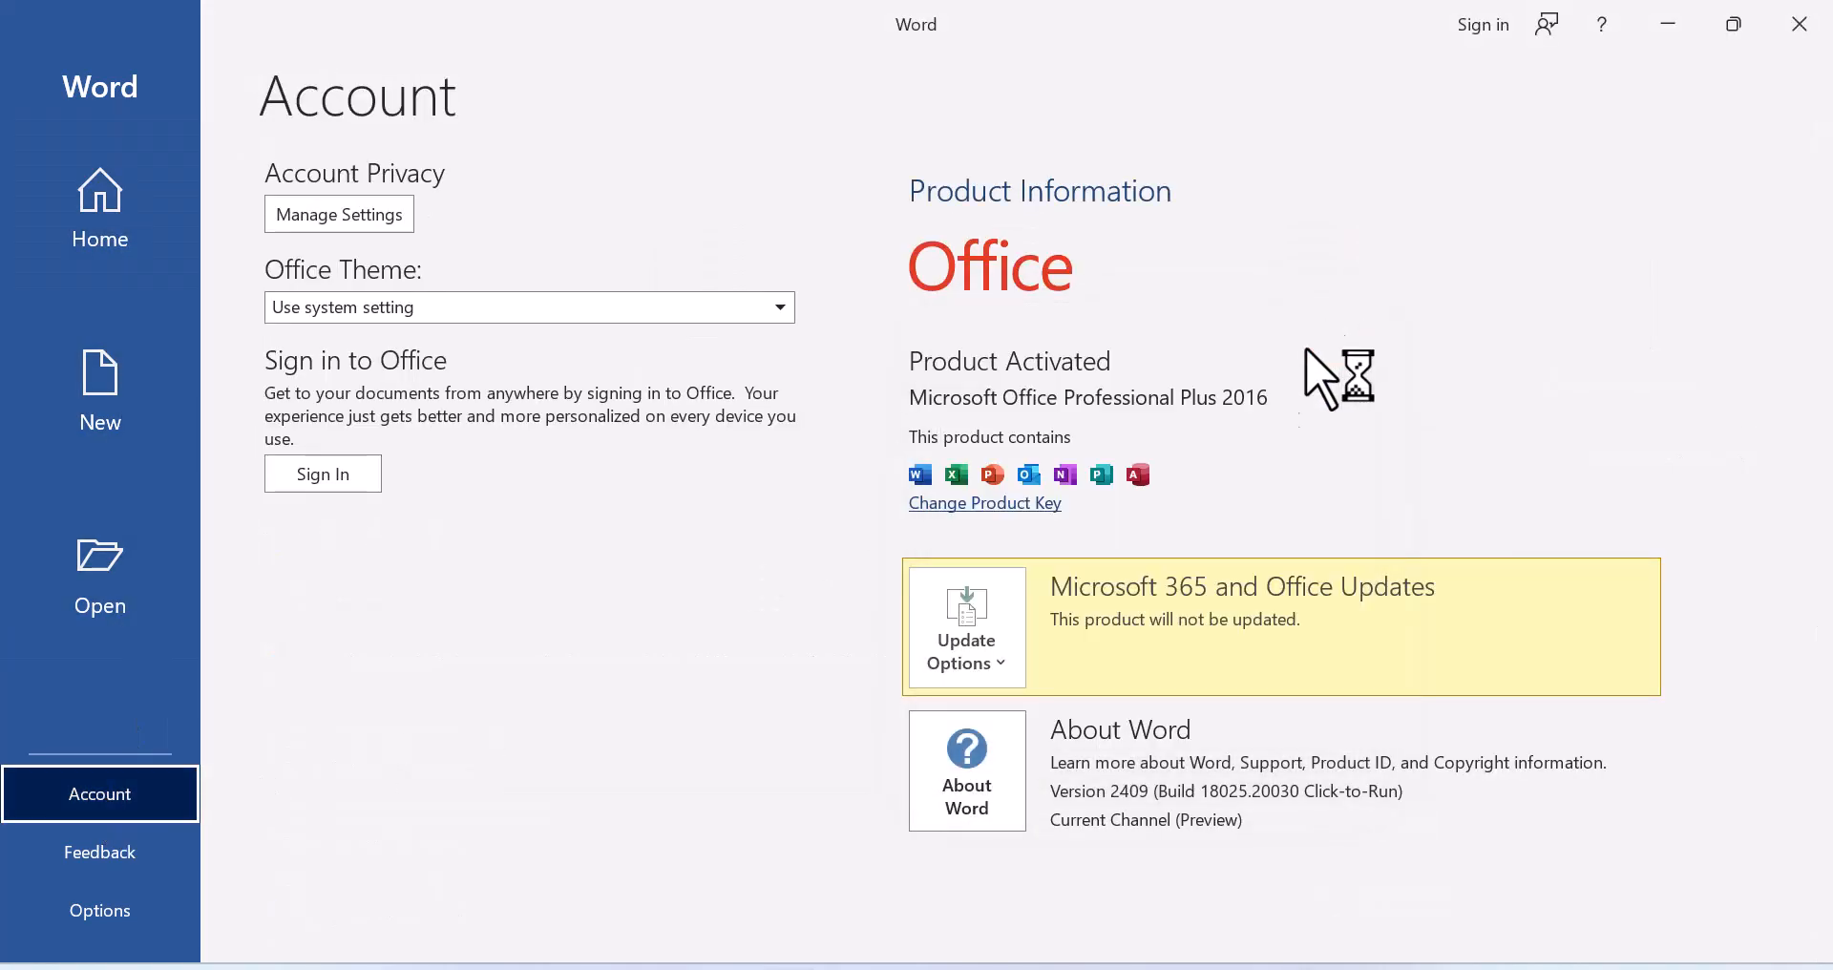
mouse_move(1256, 473)
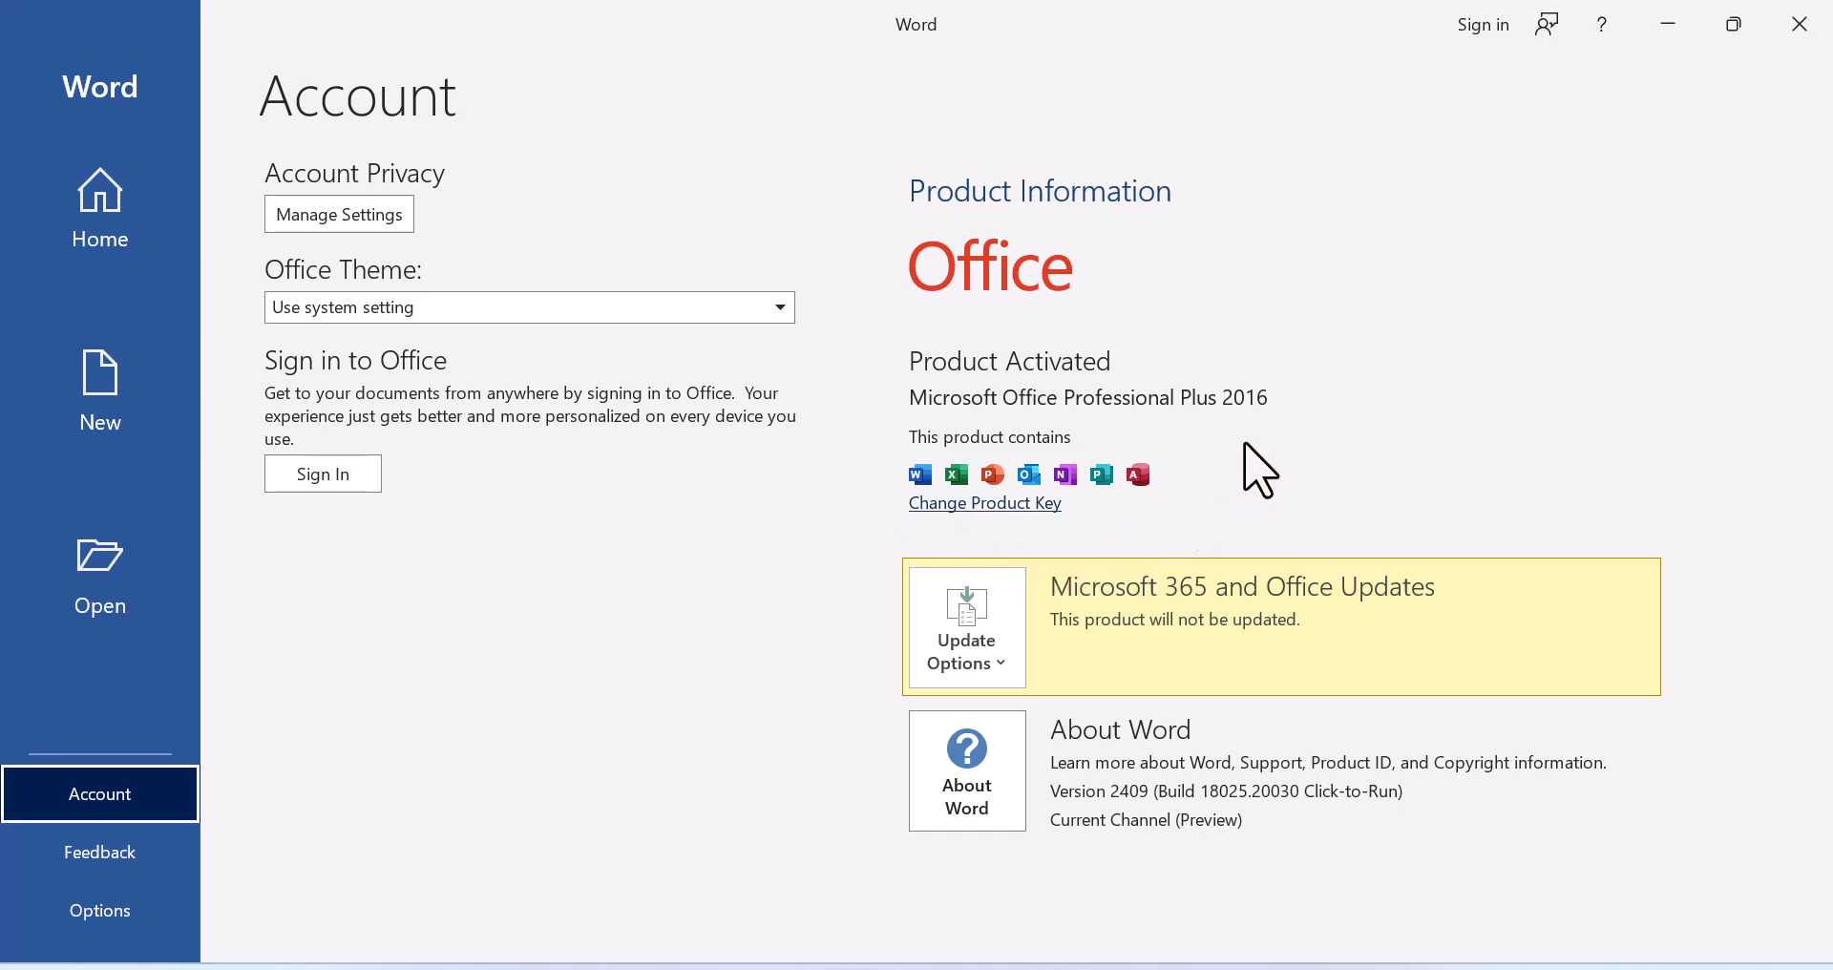
mouse_move(1040, 215)
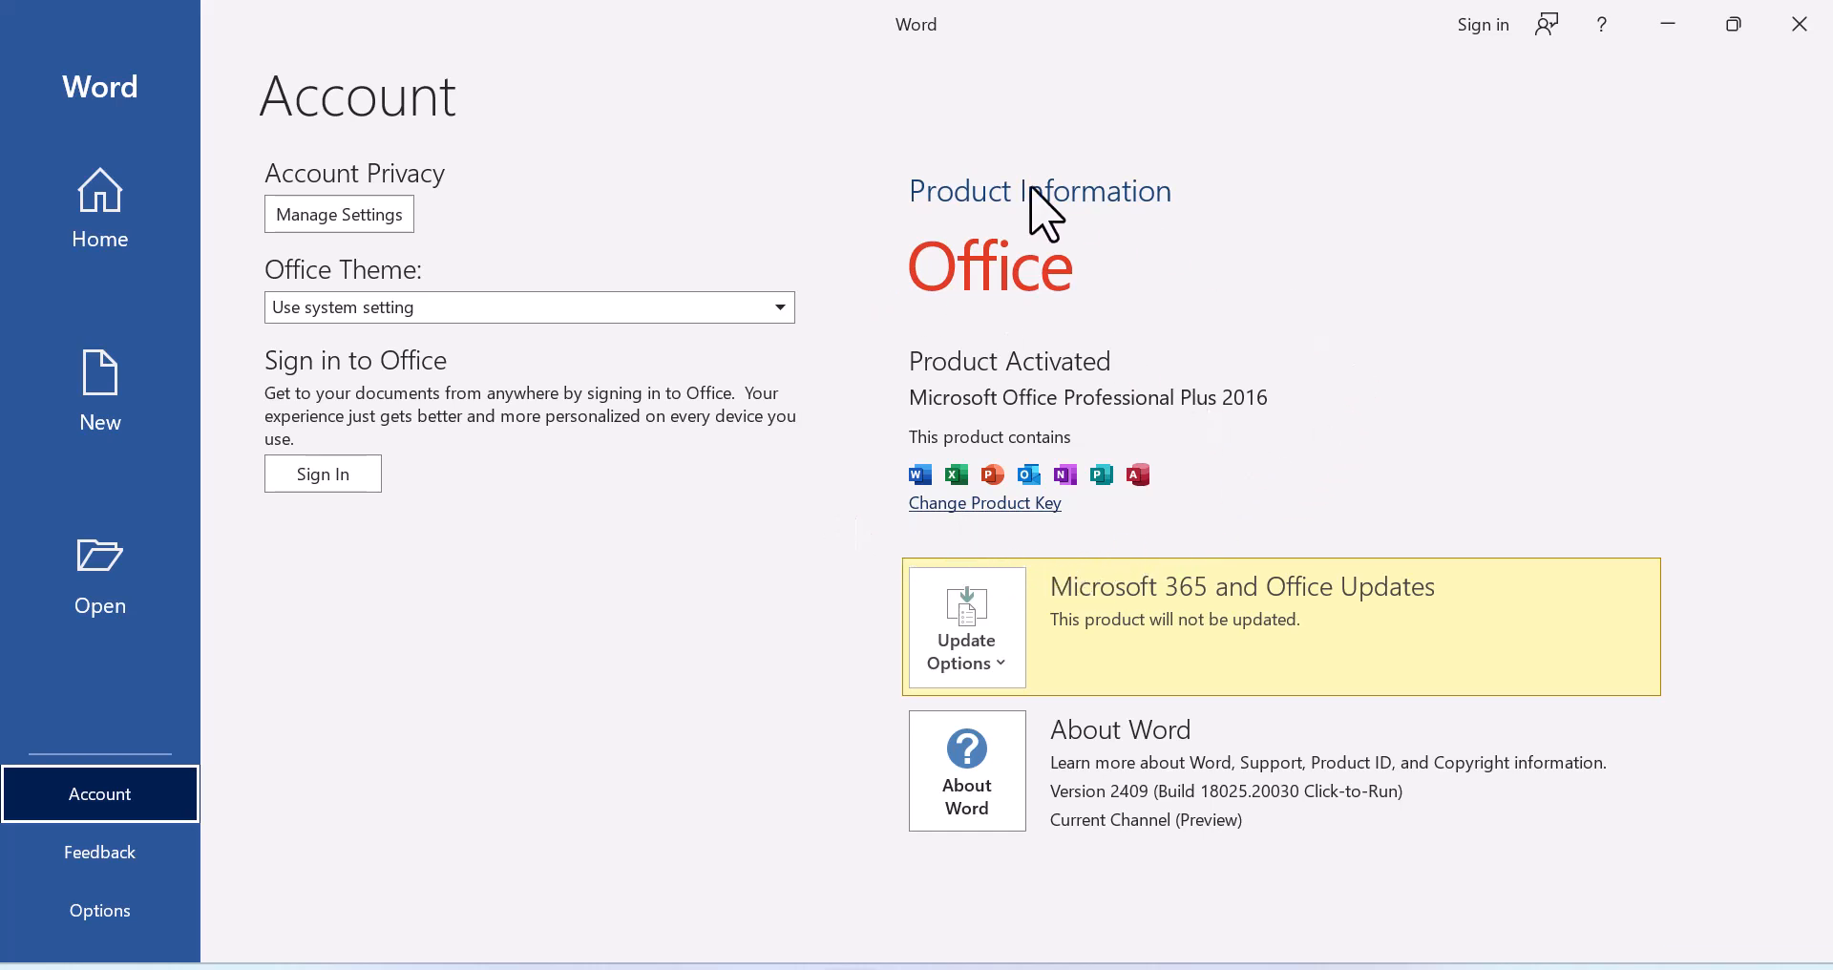